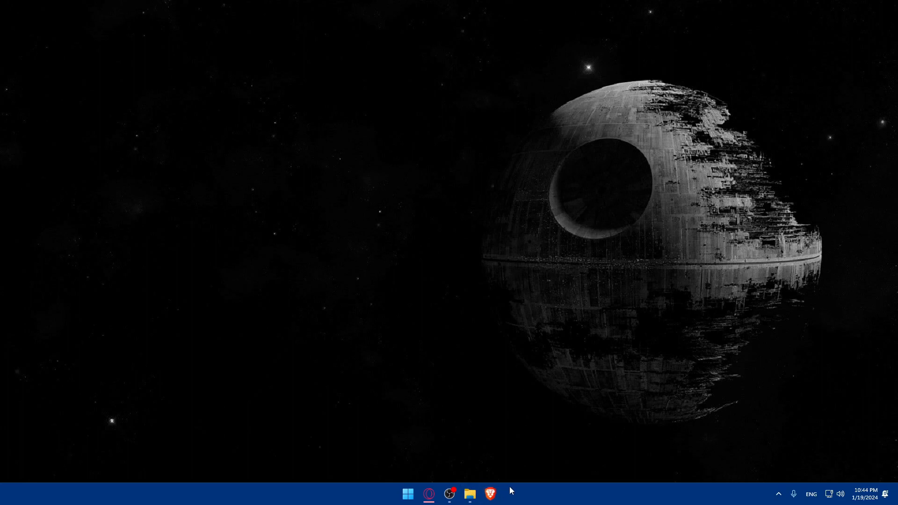
mouse_move(501, 494)
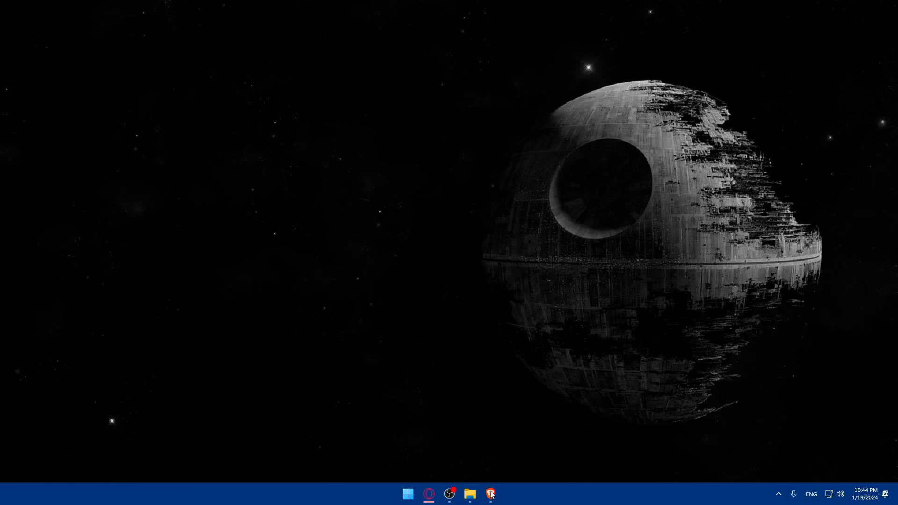
- Launch Brave and begin addressing a new tab to WordPress.com ('wordp')
click(490, 494)
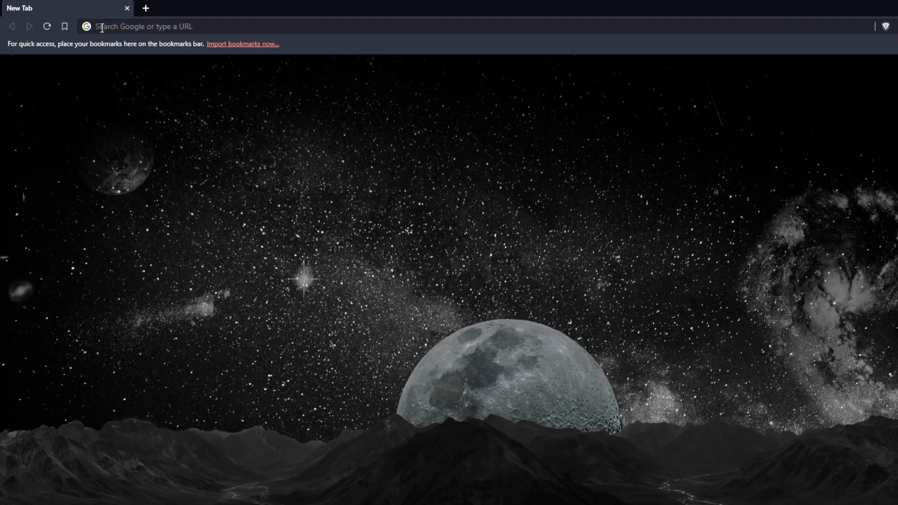
text(wordp)
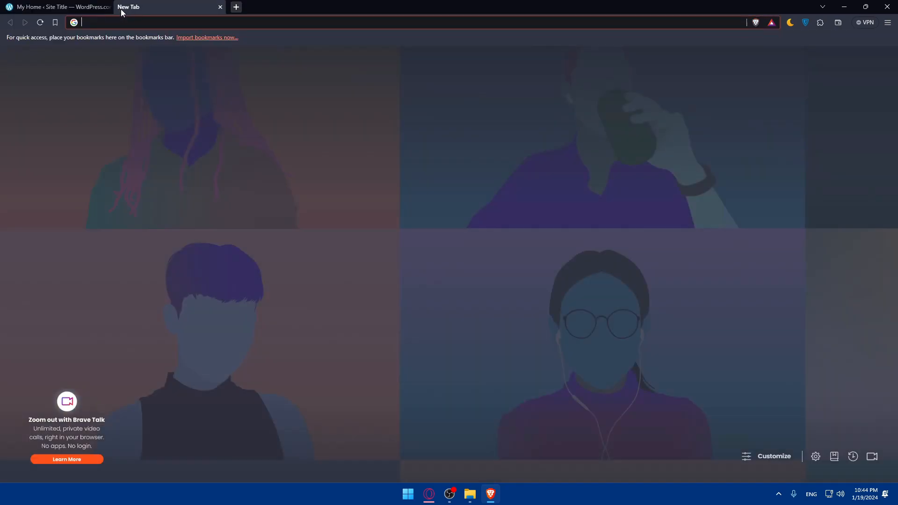
- Browse the WordPress.com homepage themes and pricing down toward the My Home dashboard
click(57, 7)
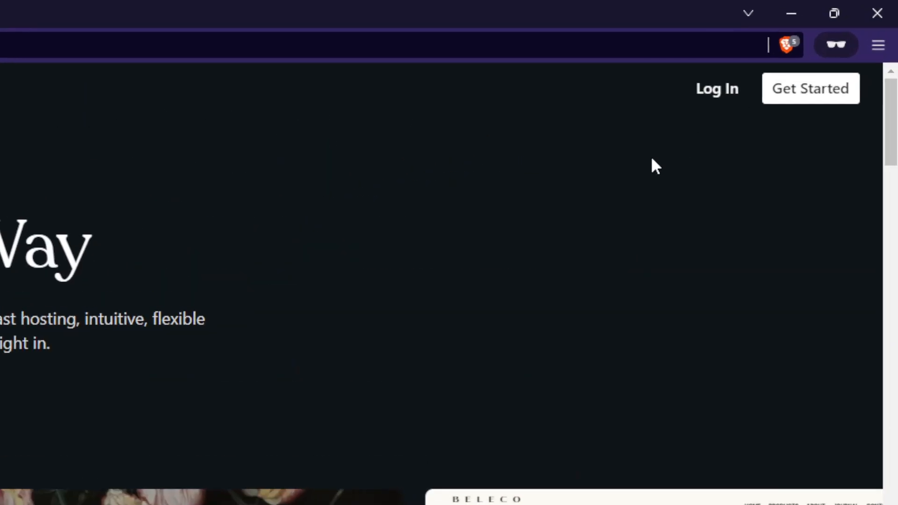
mouse_move(826, 115)
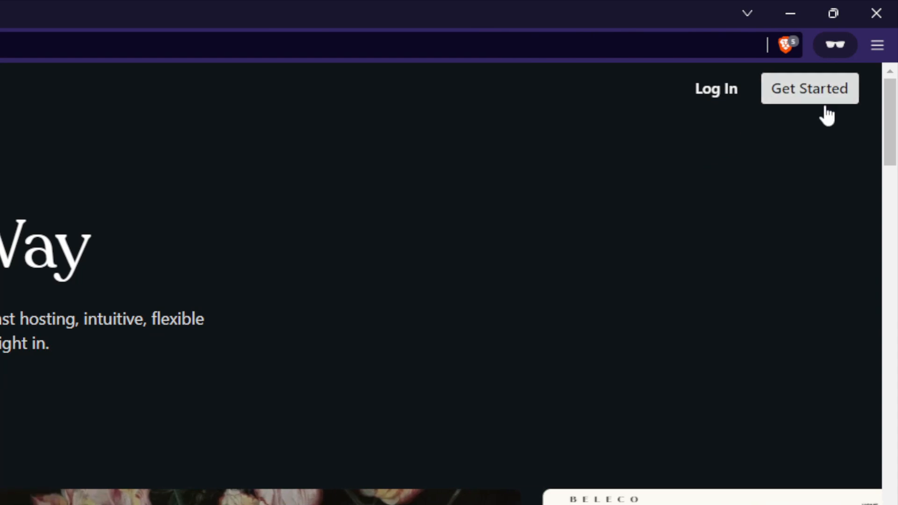
scroll(down, 3)
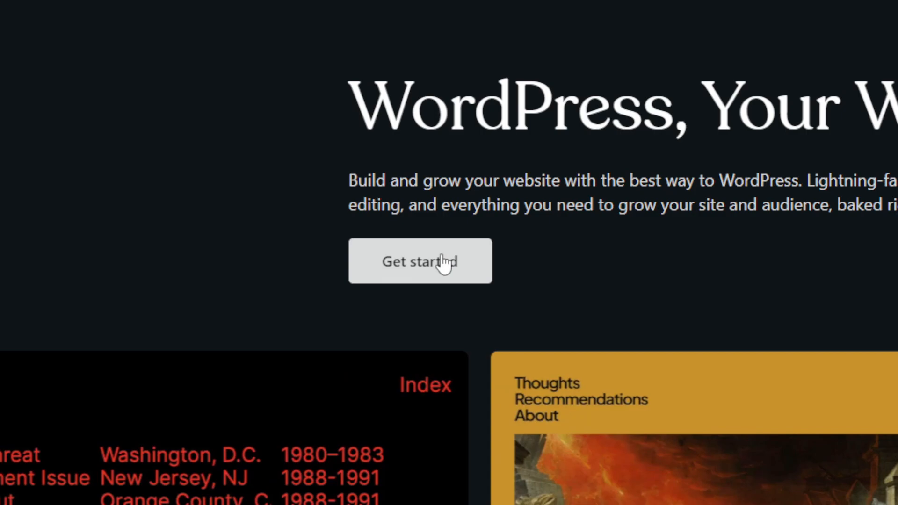
scroll(down, 3)
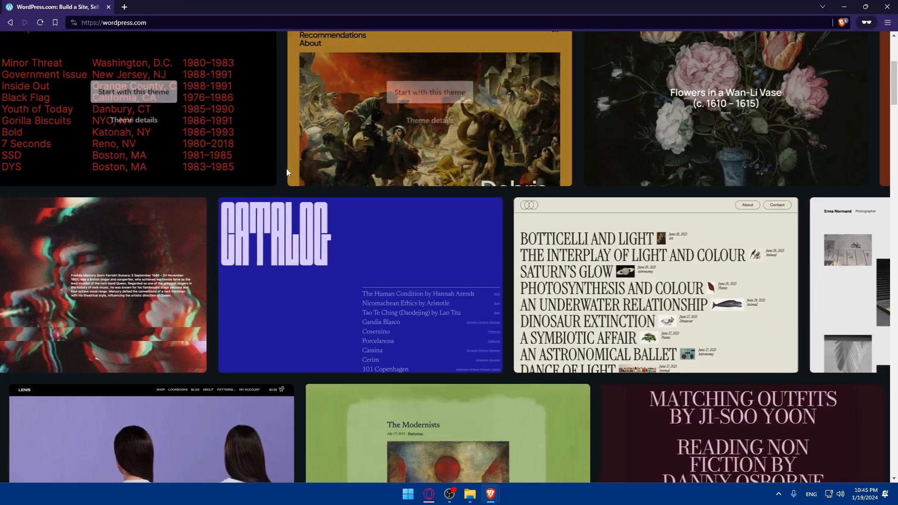
scroll(down, 3)
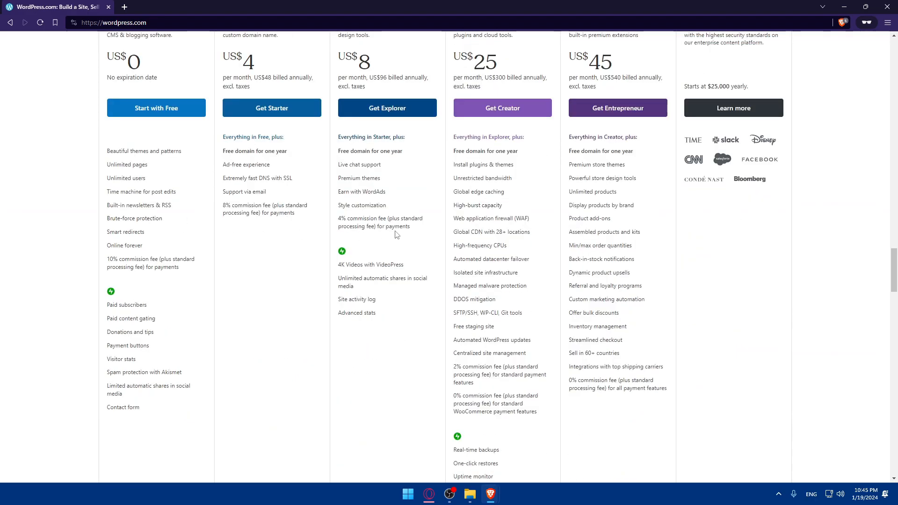
scroll(down, 3)
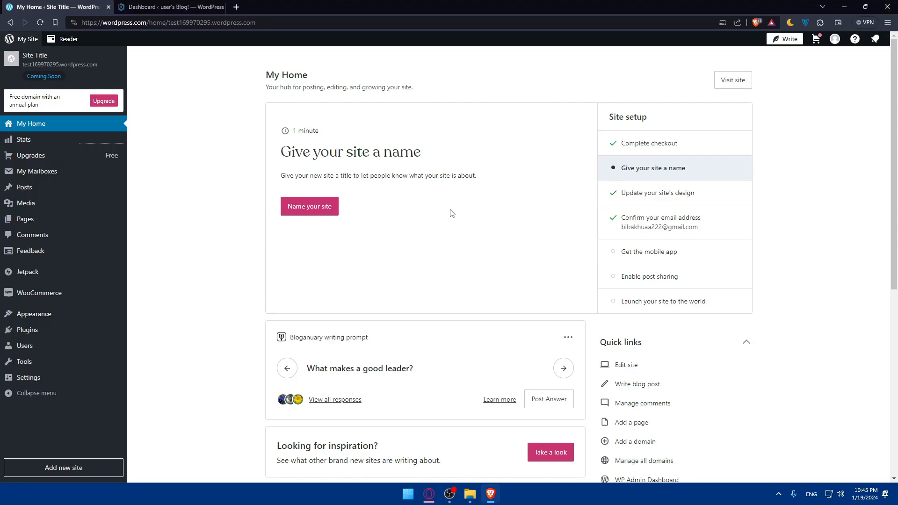
mouse_move(398, 216)
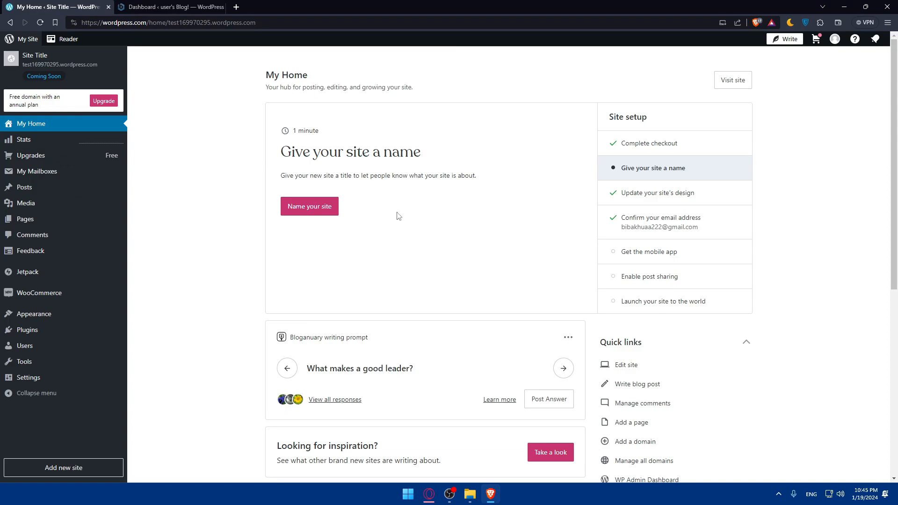
mouse_move(322, 238)
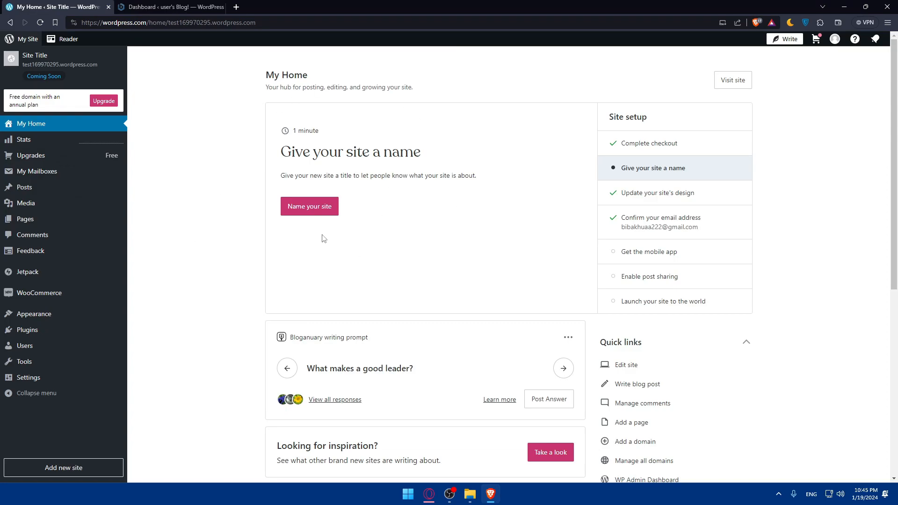
- Switch to the localhost admin dashboard and head for its Pages section
click(166, 7)
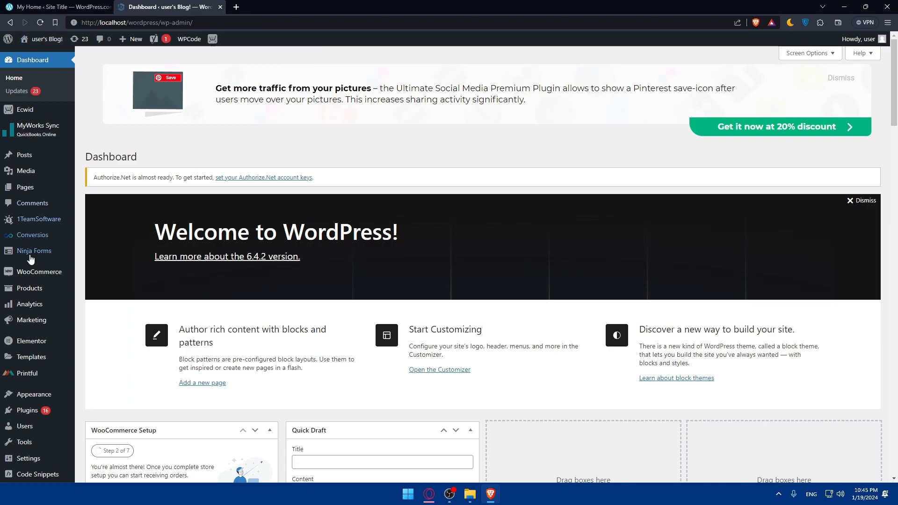
mouse_move(26, 187)
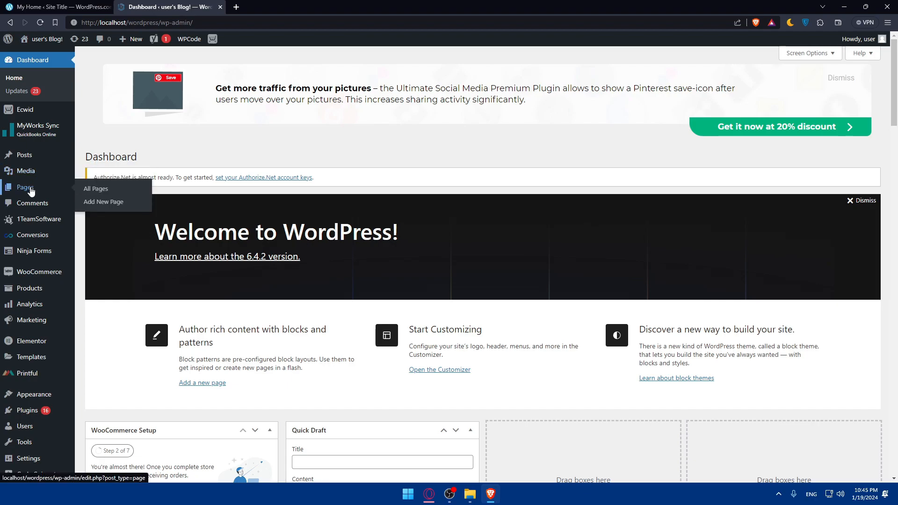
click(96, 189)
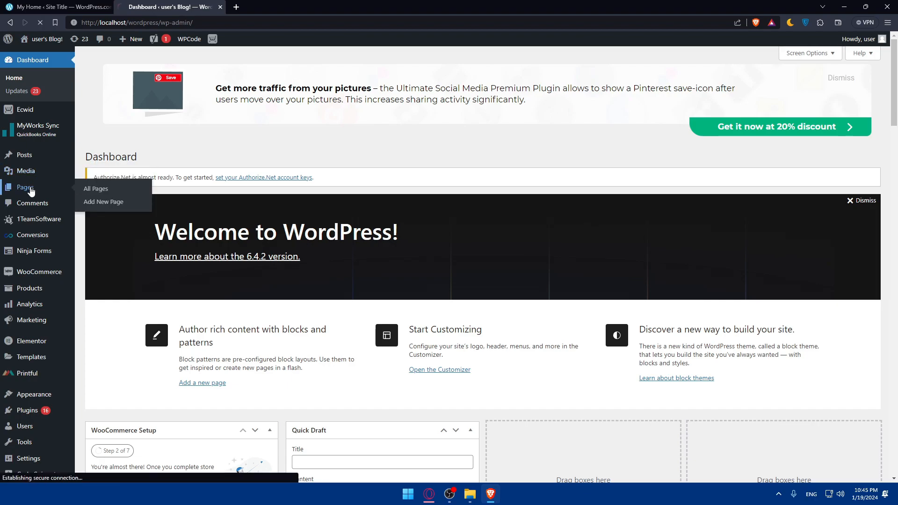
- List all 14 pages of the local site, including the Elementor drafts
click(95, 189)
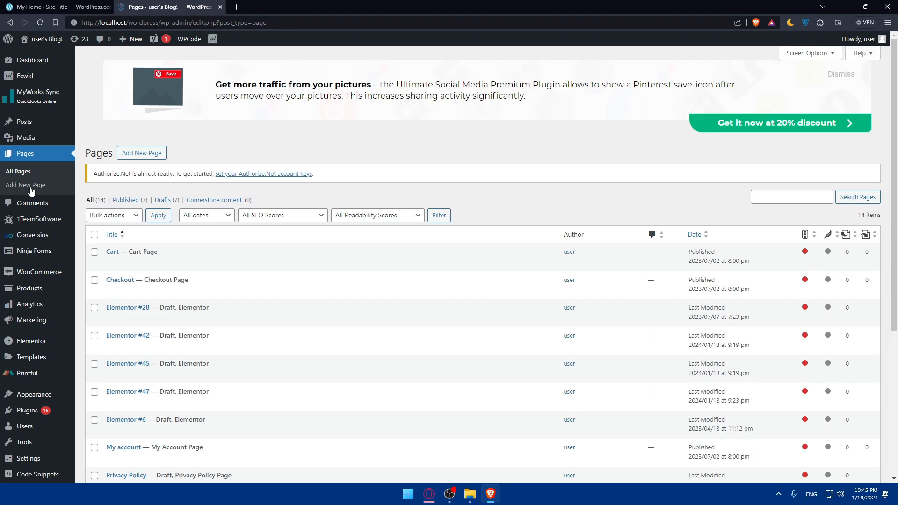
scroll(down, 3)
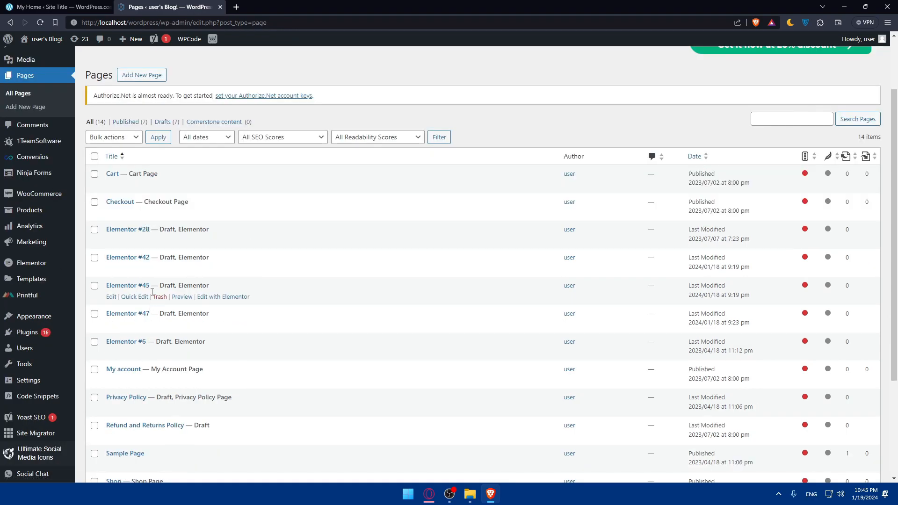
mouse_move(179, 237)
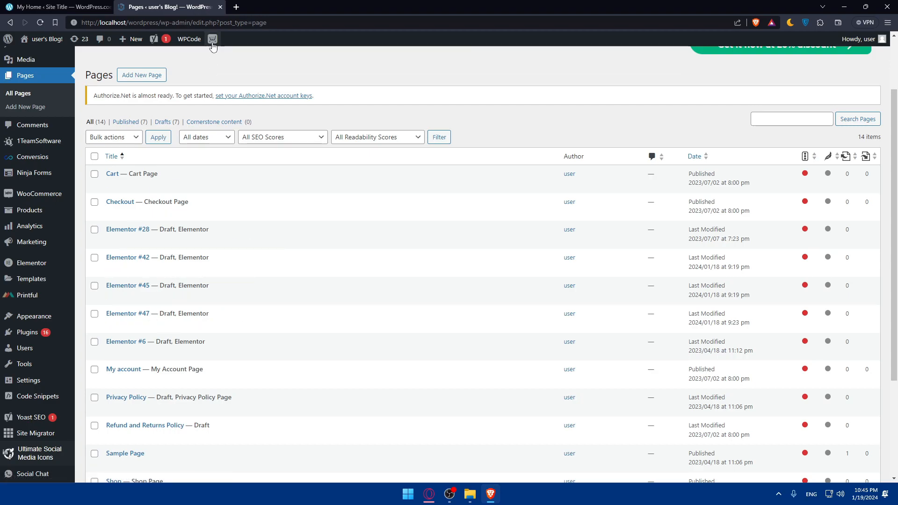
mouse_move(235, 7)
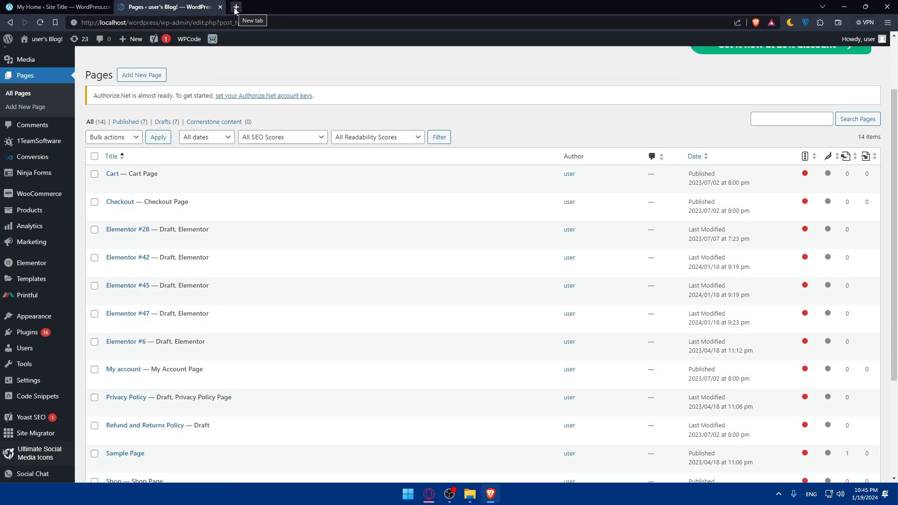
mouse_move(27, 332)
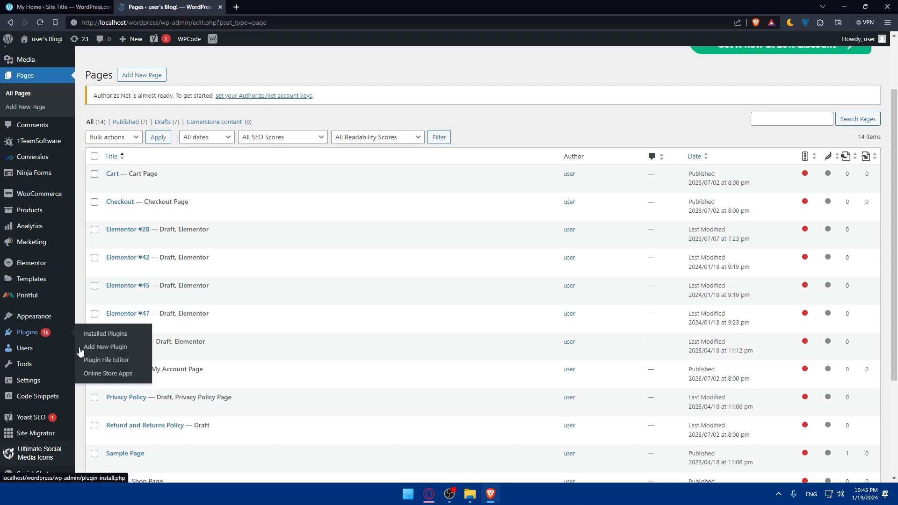
- Search Add Plugins for 'elem' and confirm Elementor Website Builder is active
click(104, 347)
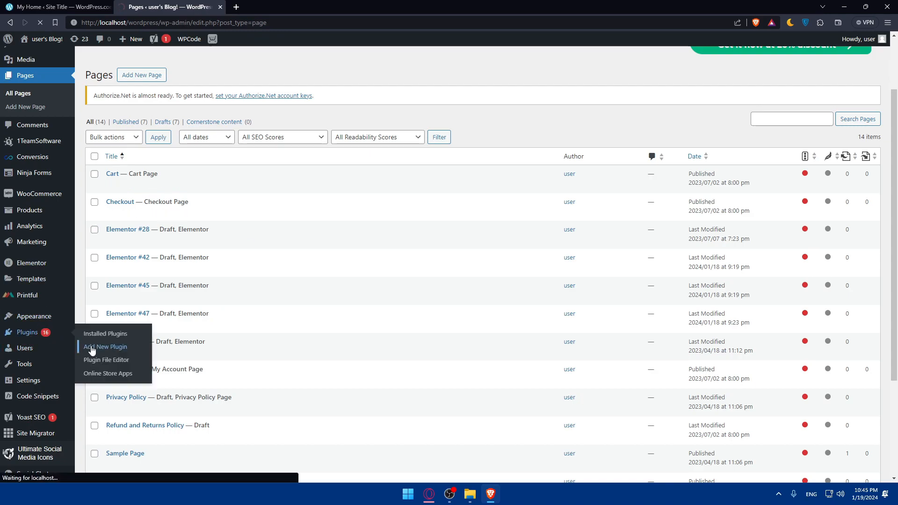
click(105, 346)
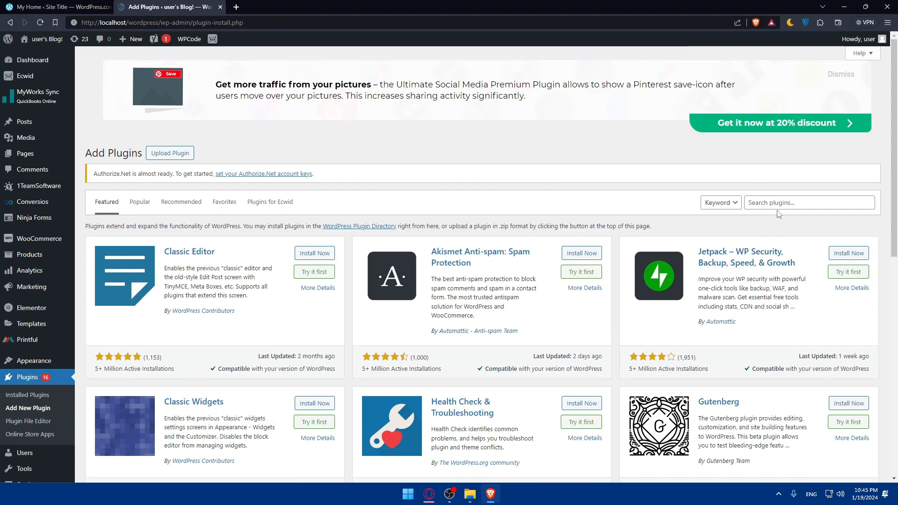
text(elementor)
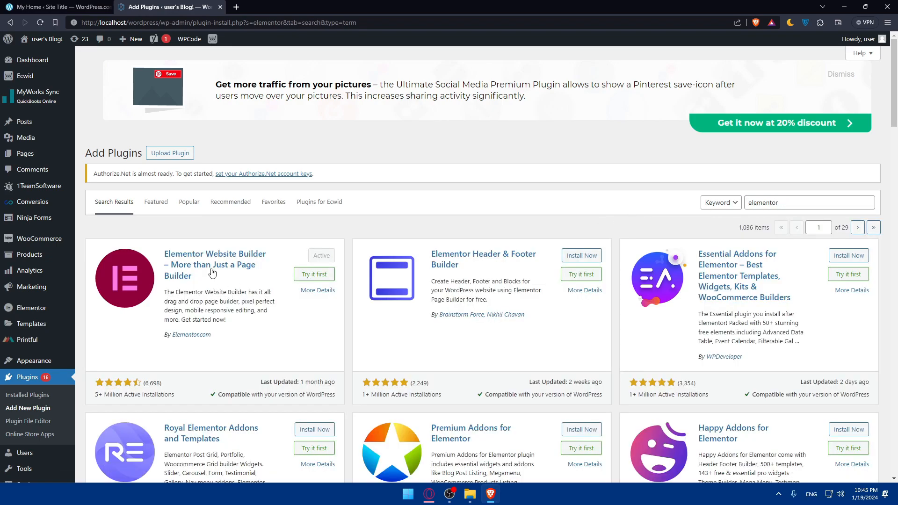
mouse_move(326, 254)
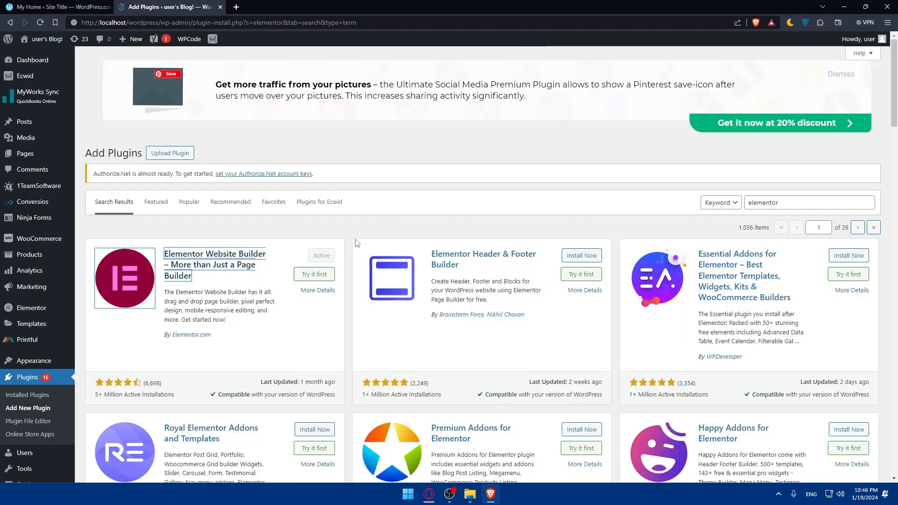
mouse_move(302, 255)
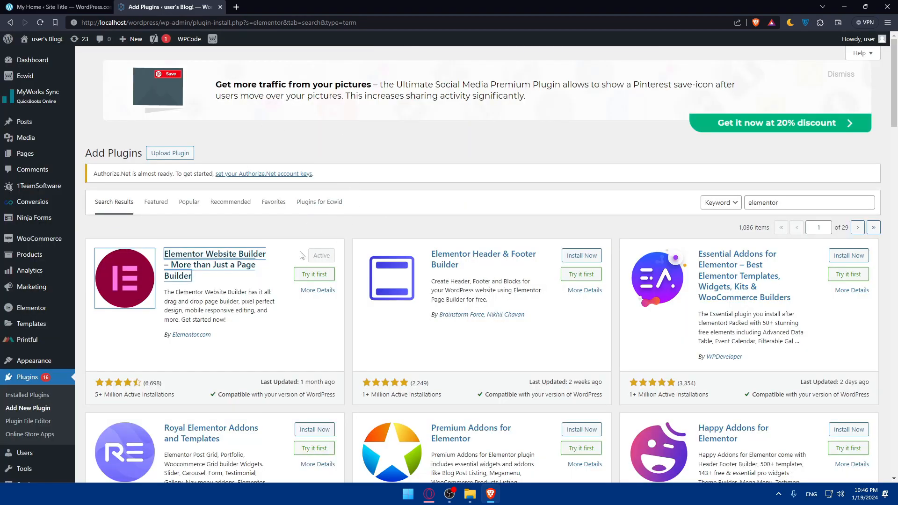
mouse_move(25, 154)
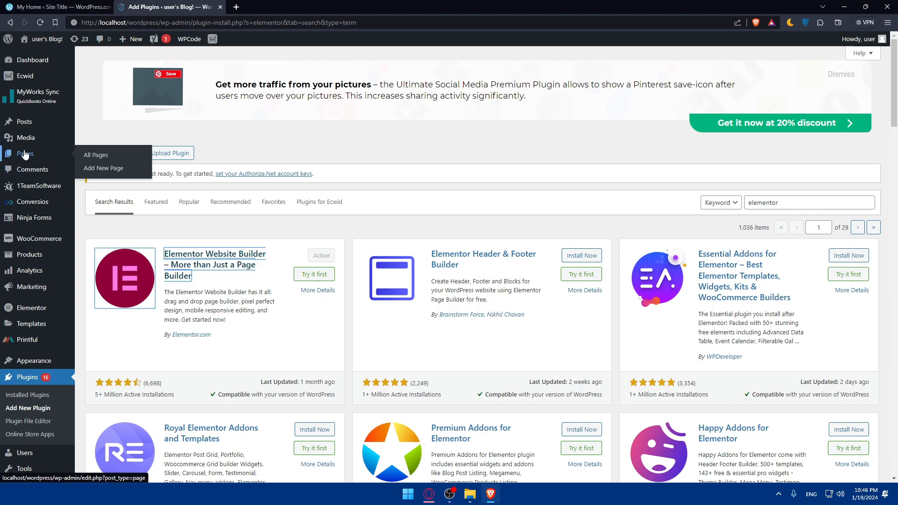
- Create a new page and hand it to Elementor as 'Elementor #52'
click(104, 168)
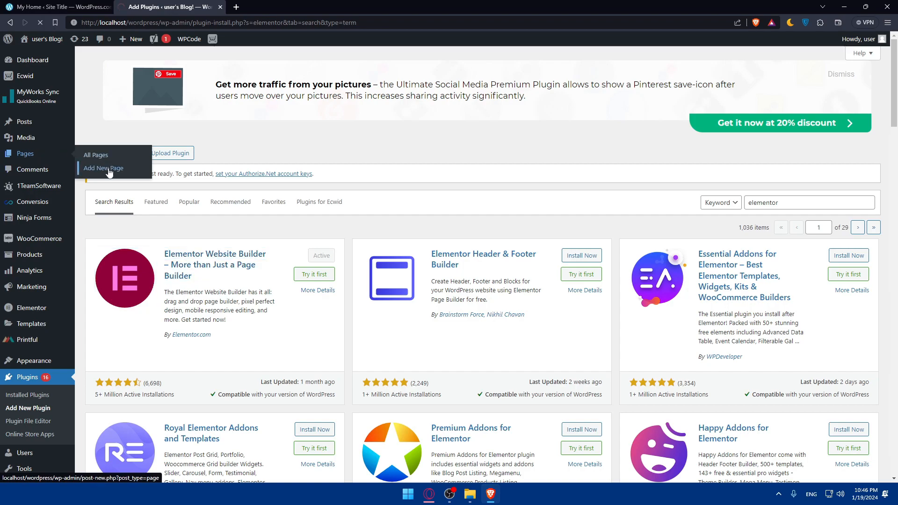
click(104, 168)
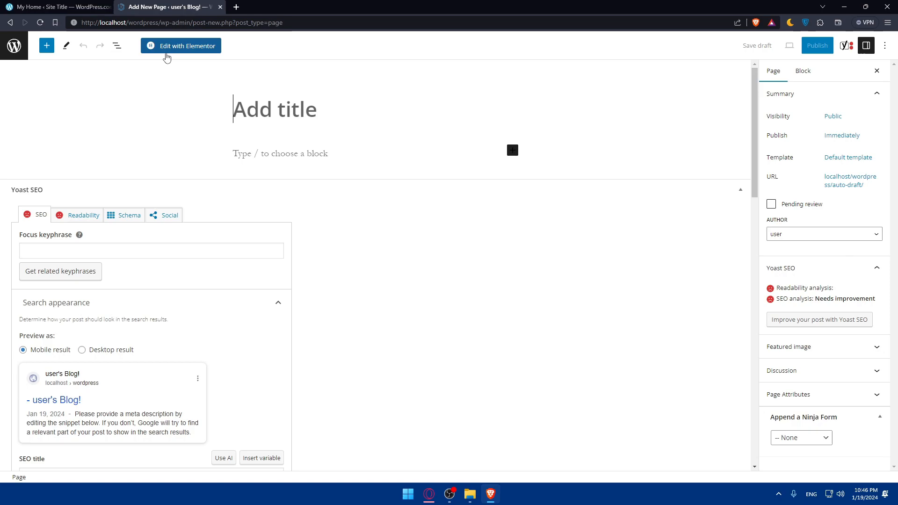
click(180, 46)
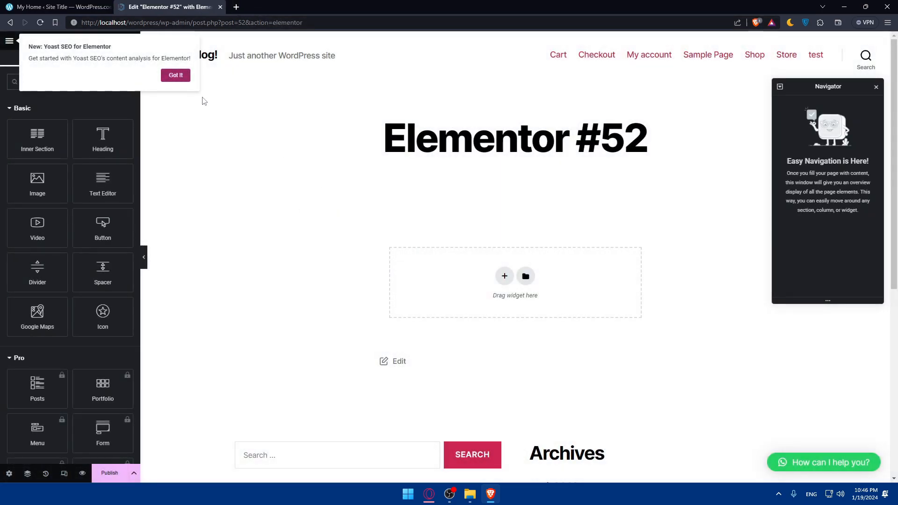
- Dismiss the Yoast SEO popup and browse the Basic, Pro and General widgets
click(176, 74)
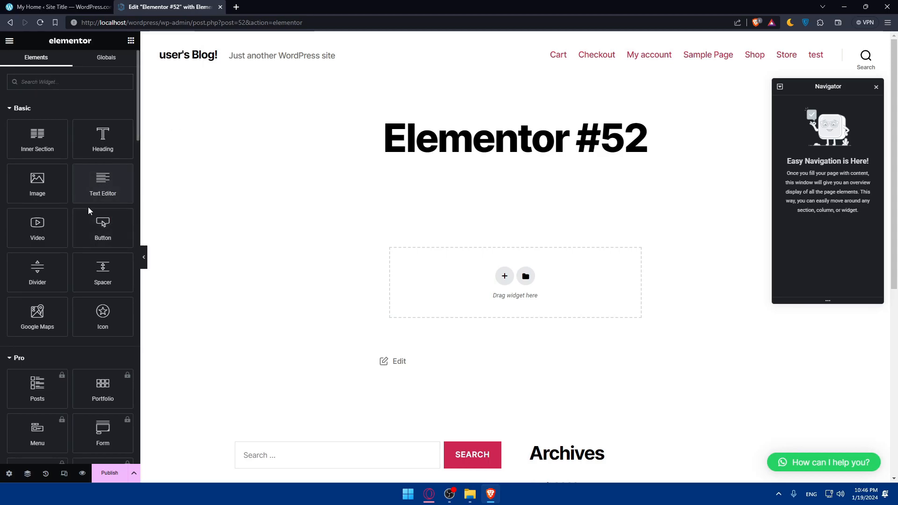
scroll(down, 3)
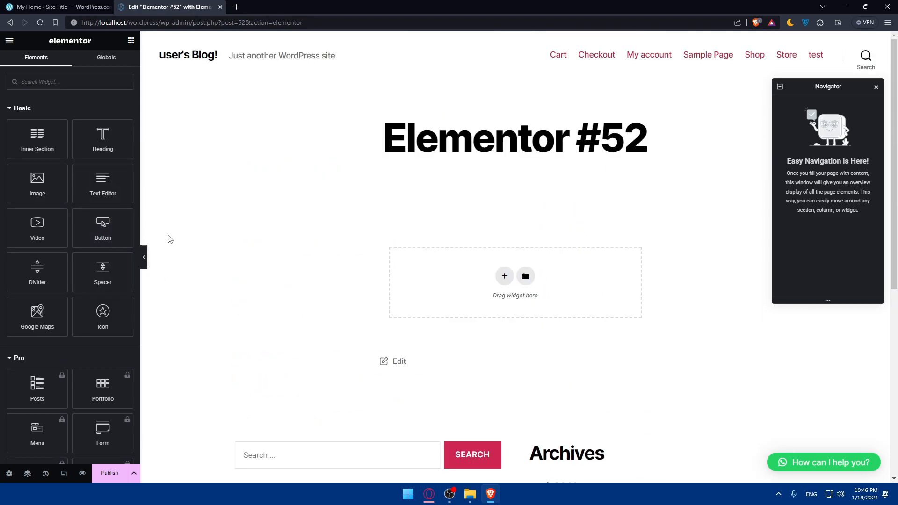
mouse_move(442, 272)
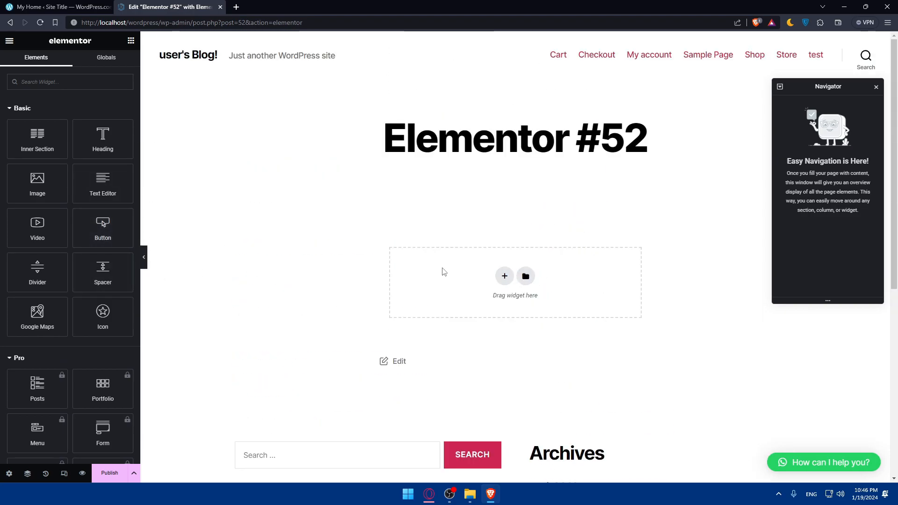
mouse_move(309, 182)
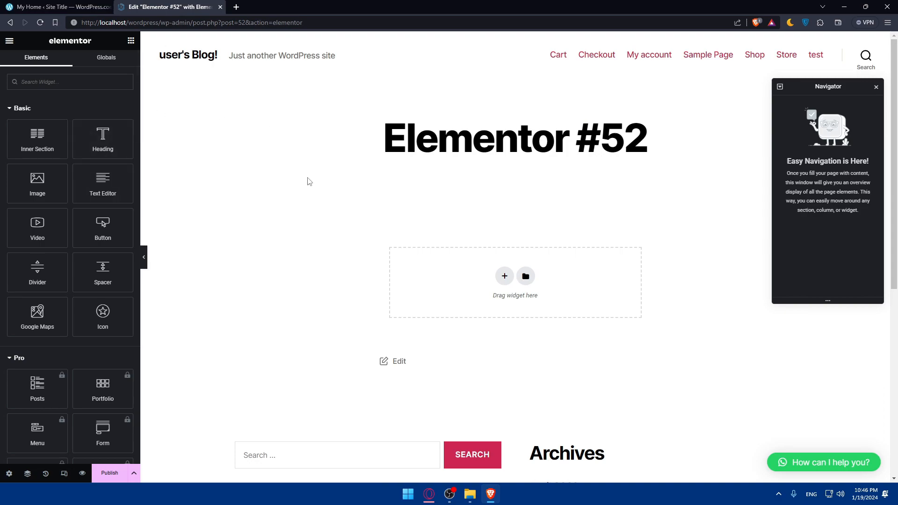
mouse_move(305, 182)
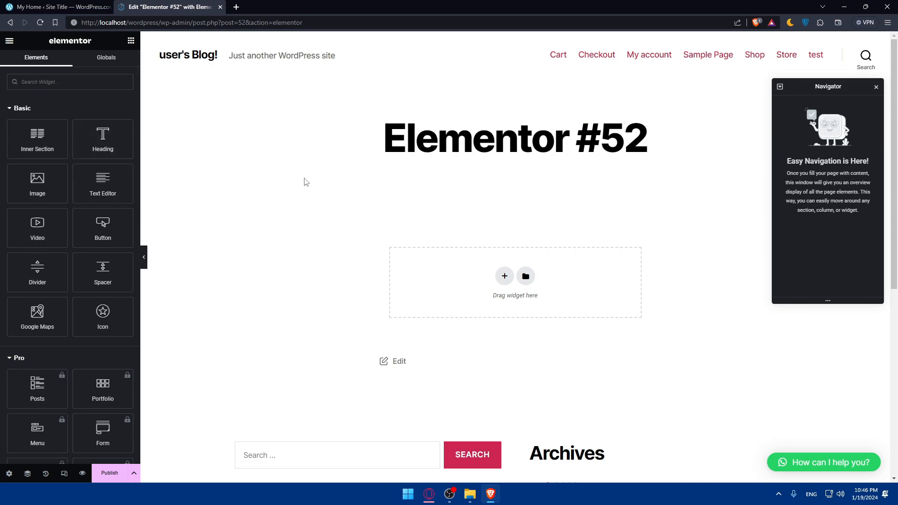
scroll(down, 3)
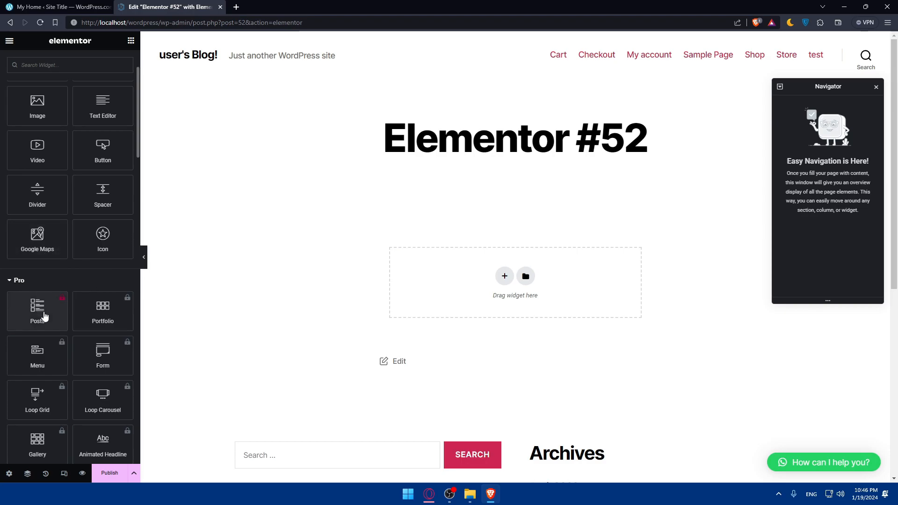
scroll(down, 3)
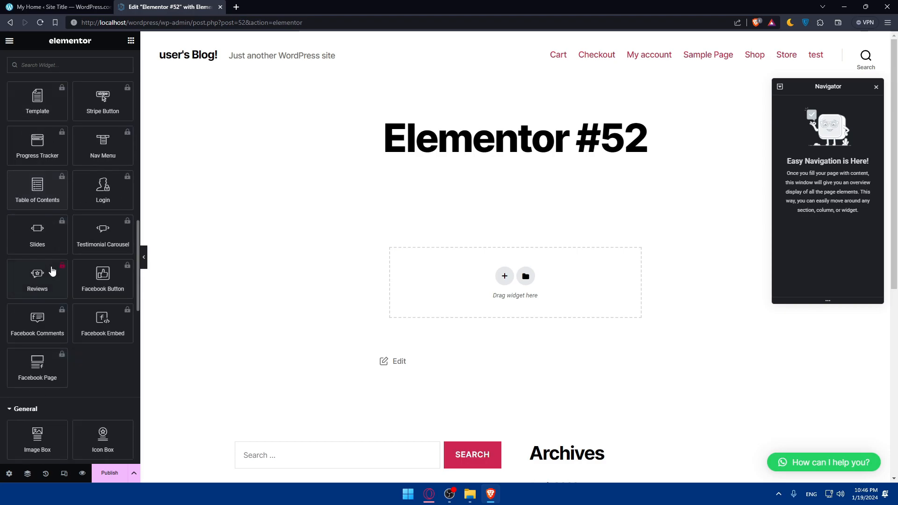
scroll(down, 3)
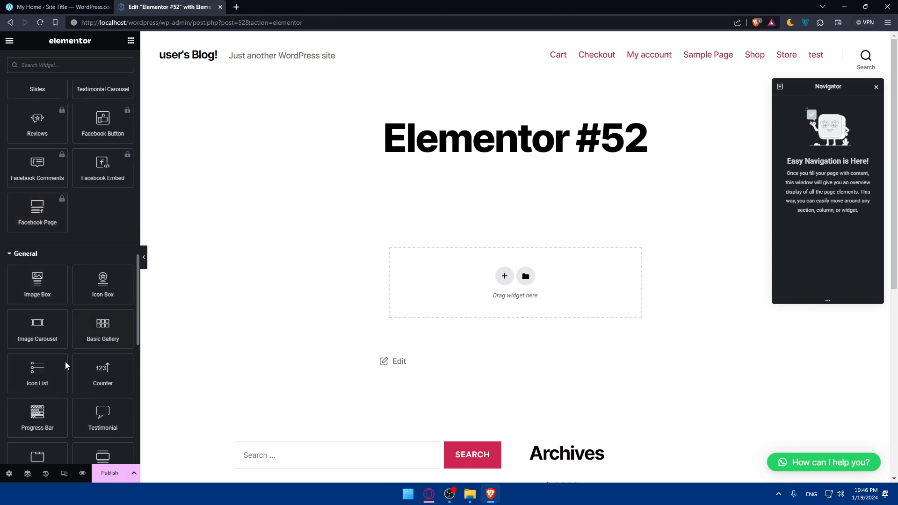
scroll(down, 3)
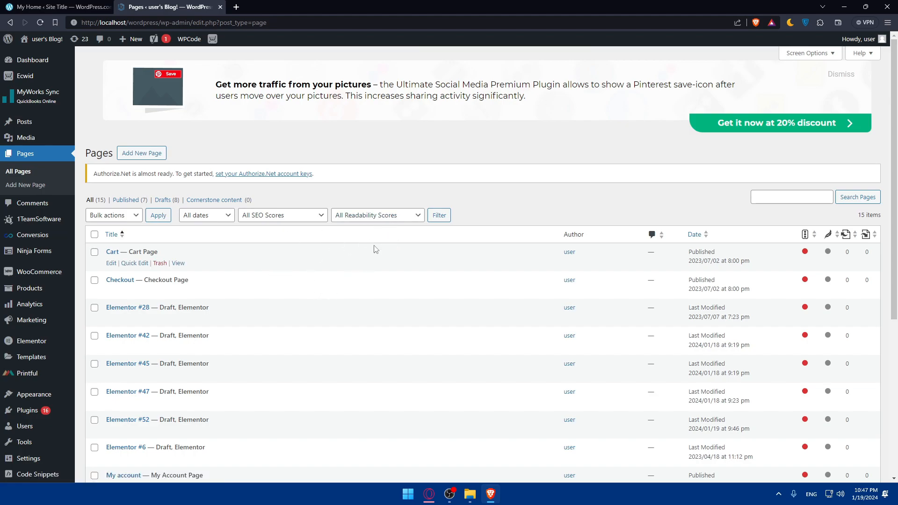
- Locate the 'Elementor #47' draft in the Pages list and start editing it
scroll(down, 3)
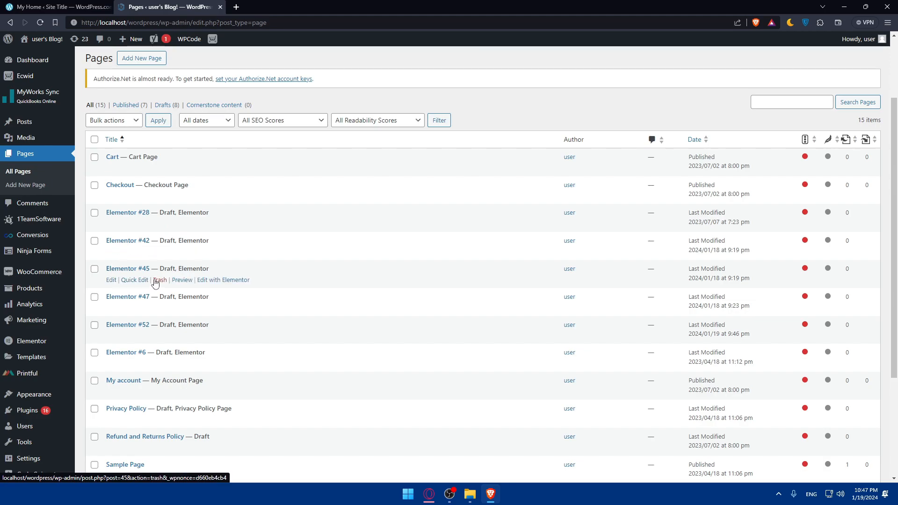
mouse_move(132, 242)
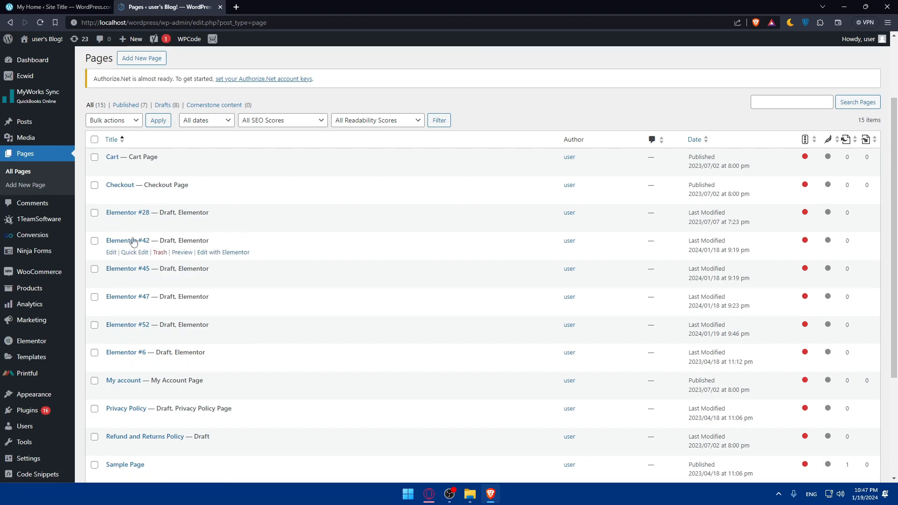
mouse_move(213, 281)
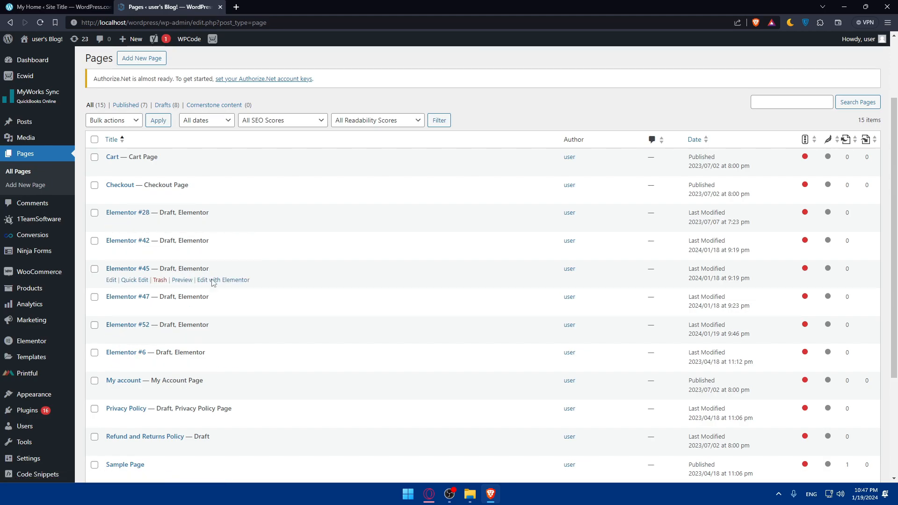
mouse_move(177, 326)
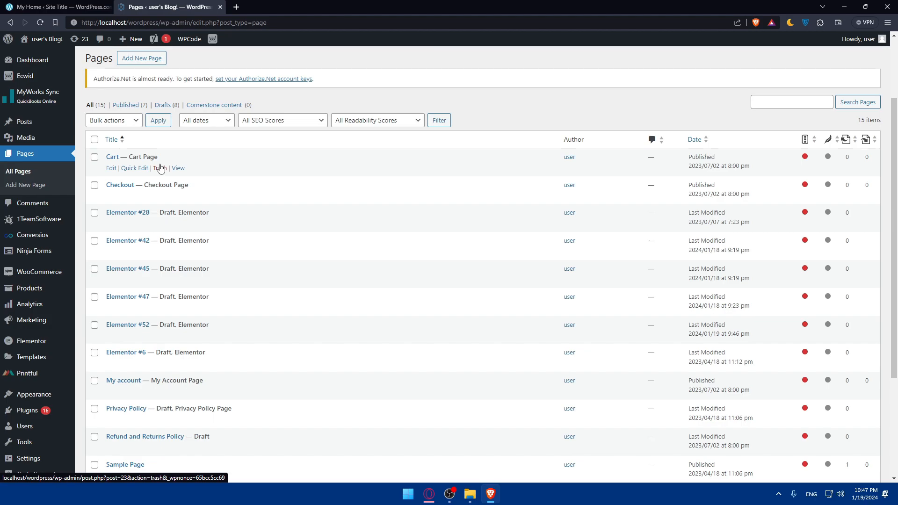
mouse_move(341, 187)
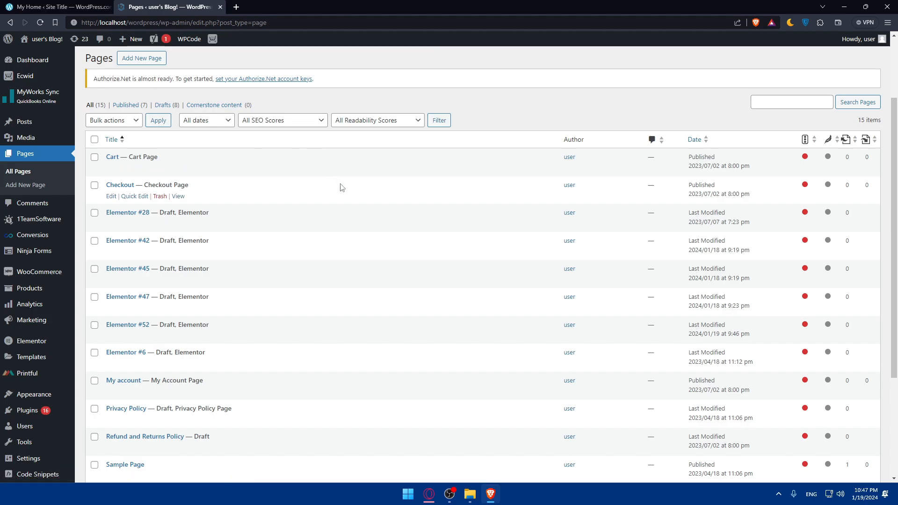
mouse_move(345, 220)
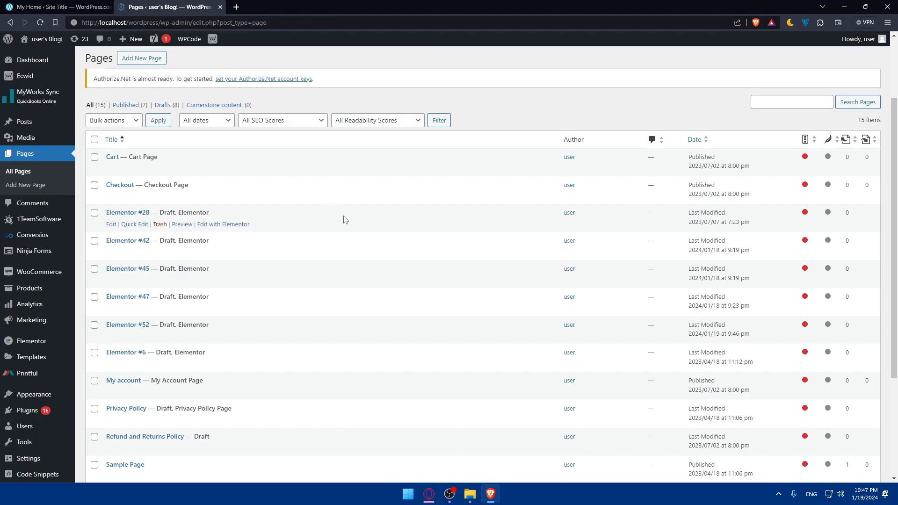
mouse_move(355, 222)
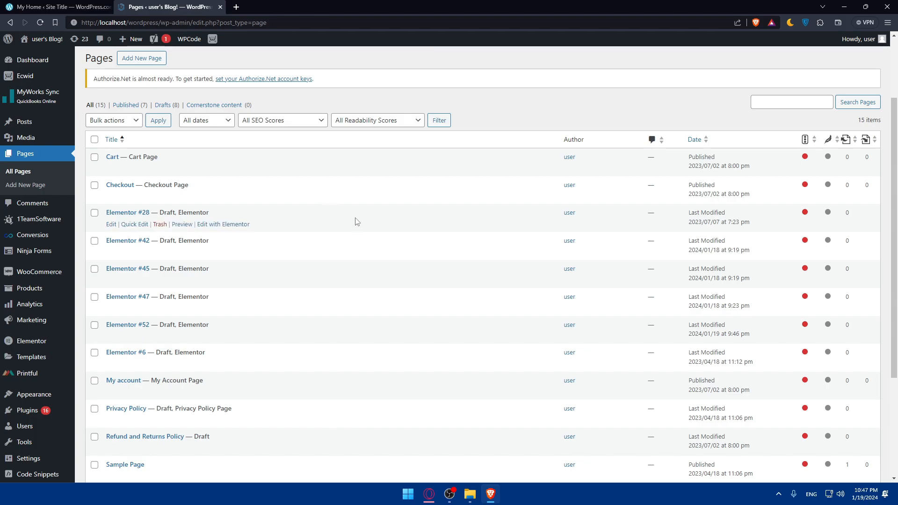
mouse_move(334, 250)
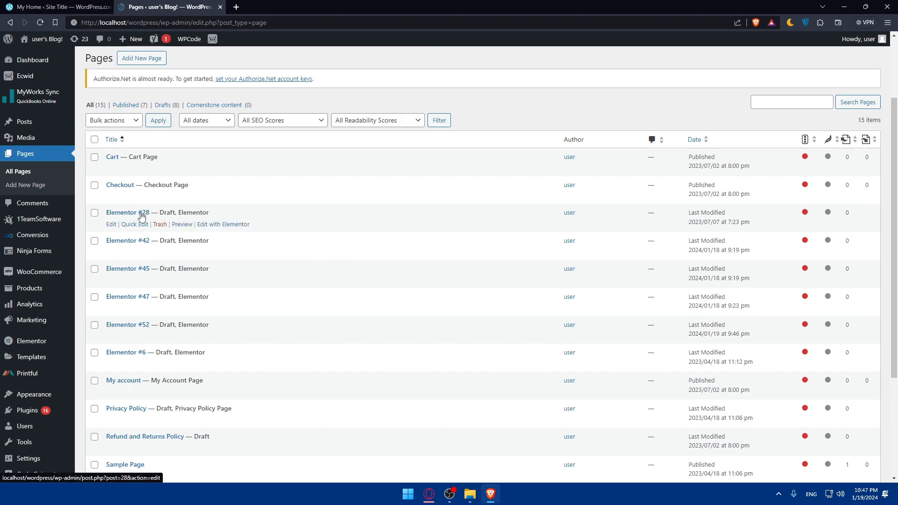
mouse_move(136, 214)
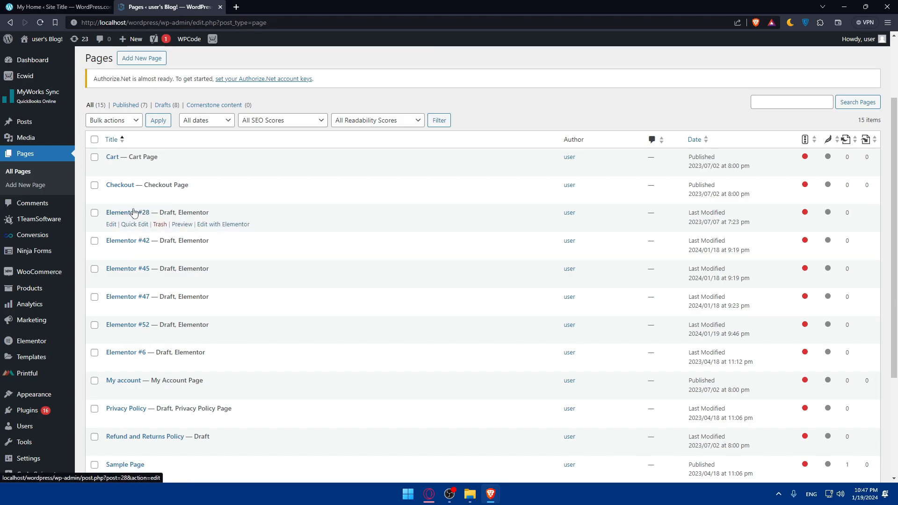
mouse_move(166, 250)
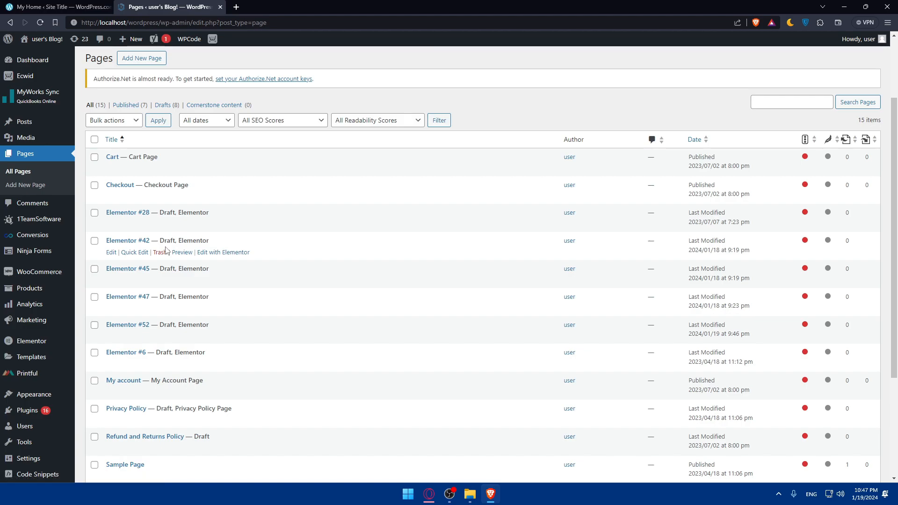
mouse_move(128, 296)
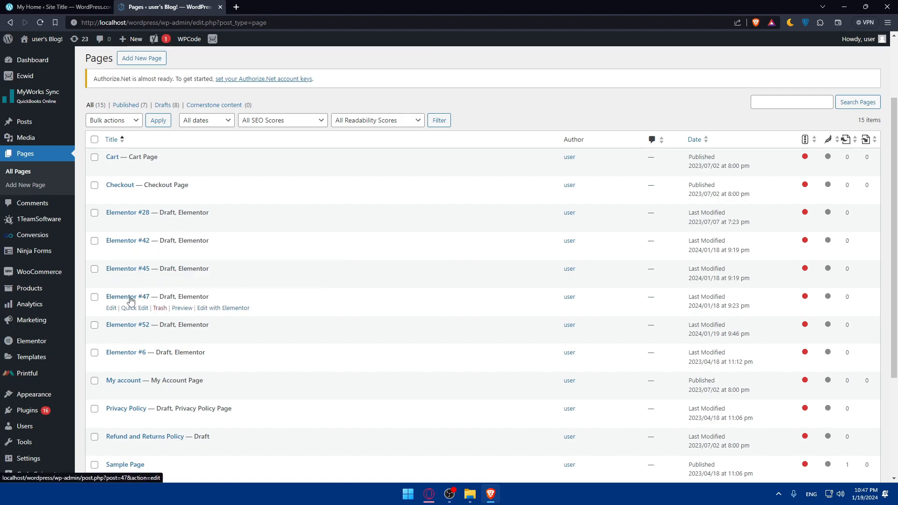
click(127, 296)
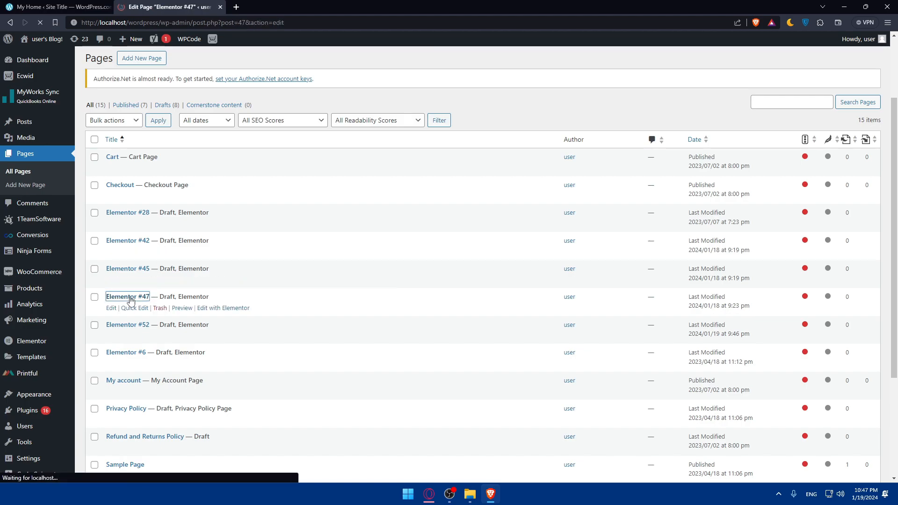
- Load 'Elementor #47' into the Elementor editor showing its 'test dgsfisd' heading
click(127, 296)
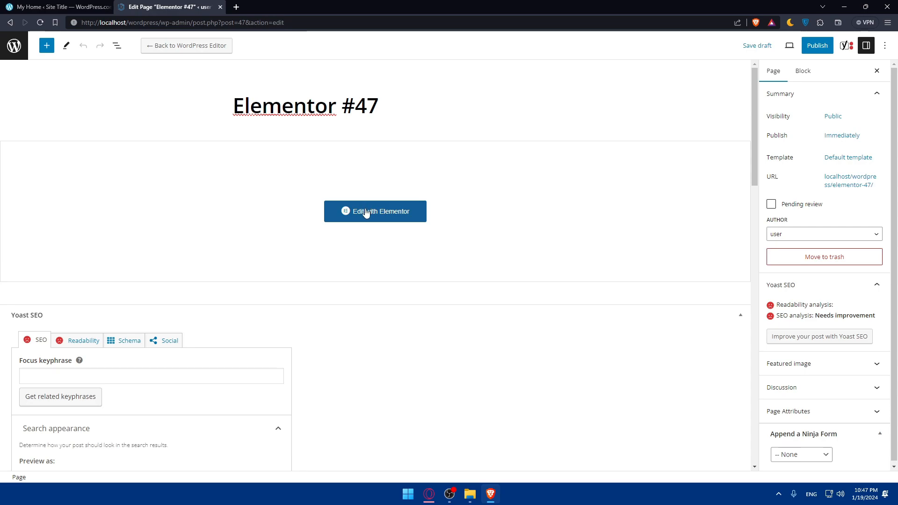
click(375, 211)
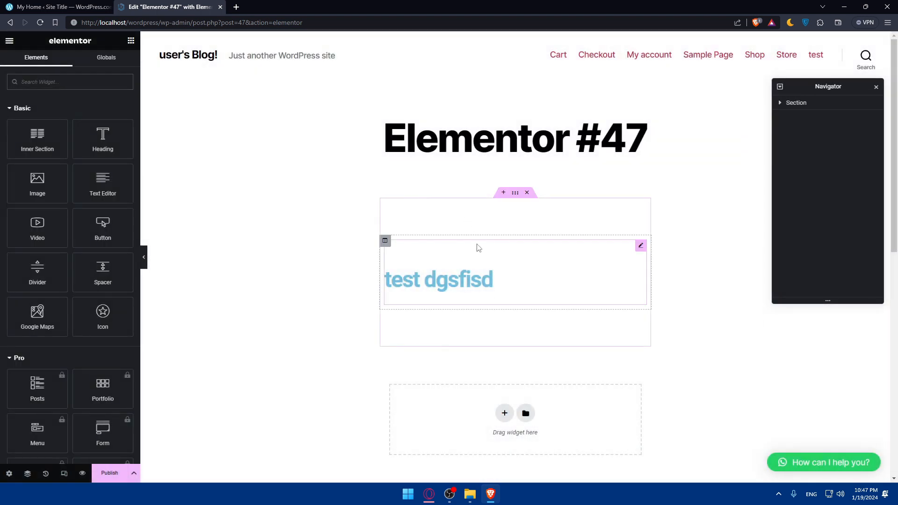
- Expand the Navigator to Section > Column > Heading for the page
double_click(438, 280)
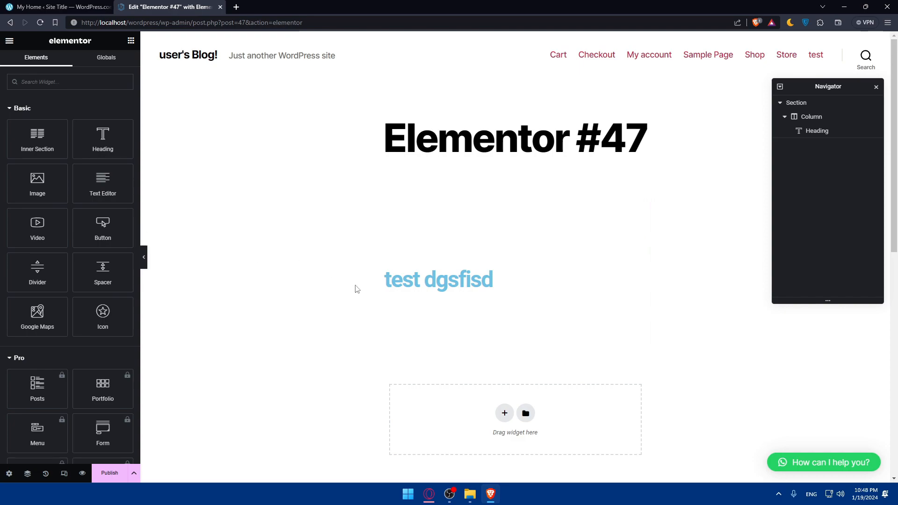
mouse_move(358, 249)
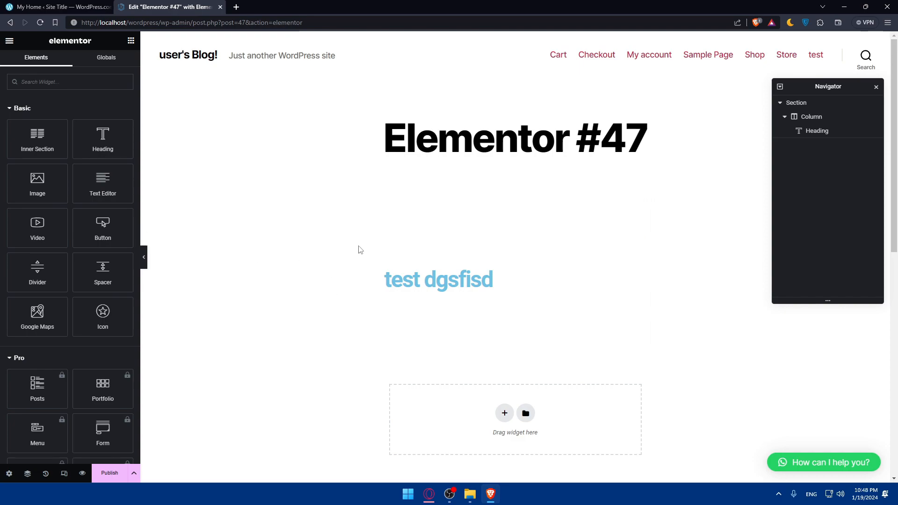
scroll(down, 3)
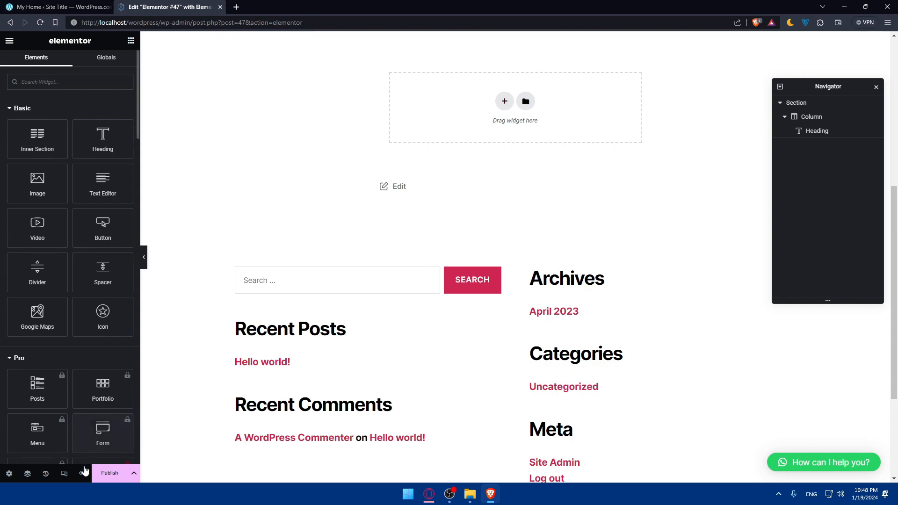
mouse_move(65, 473)
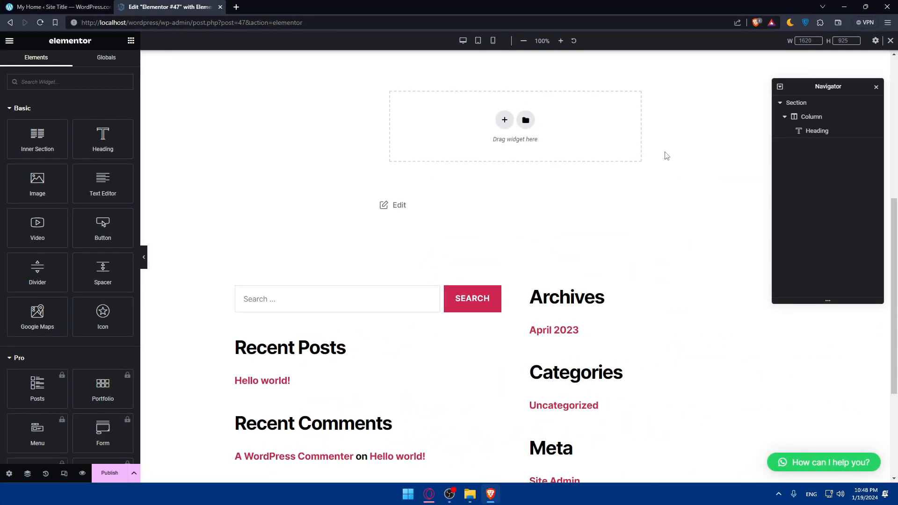
mouse_move(463, 41)
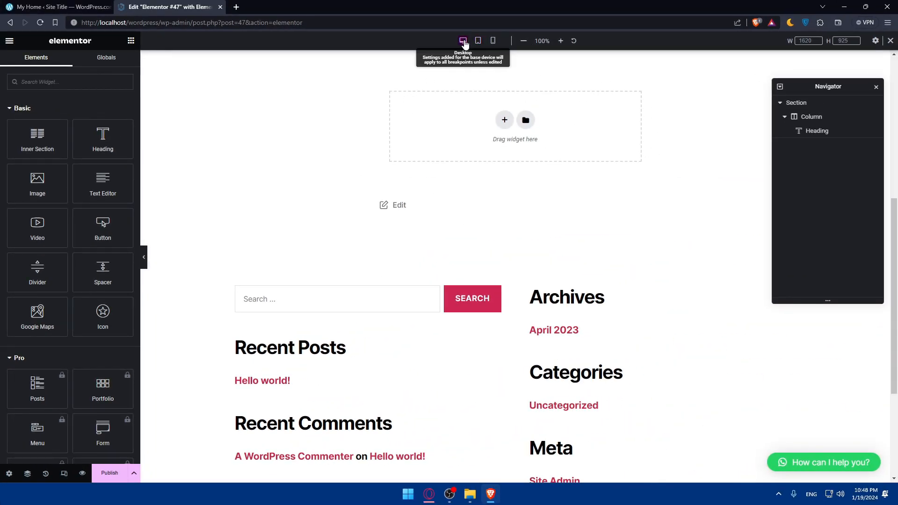
click(478, 41)
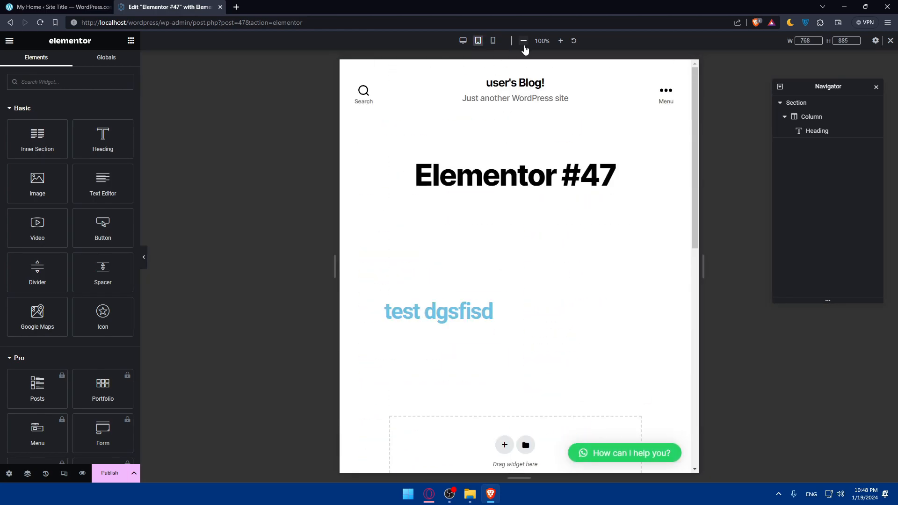
click(492, 41)
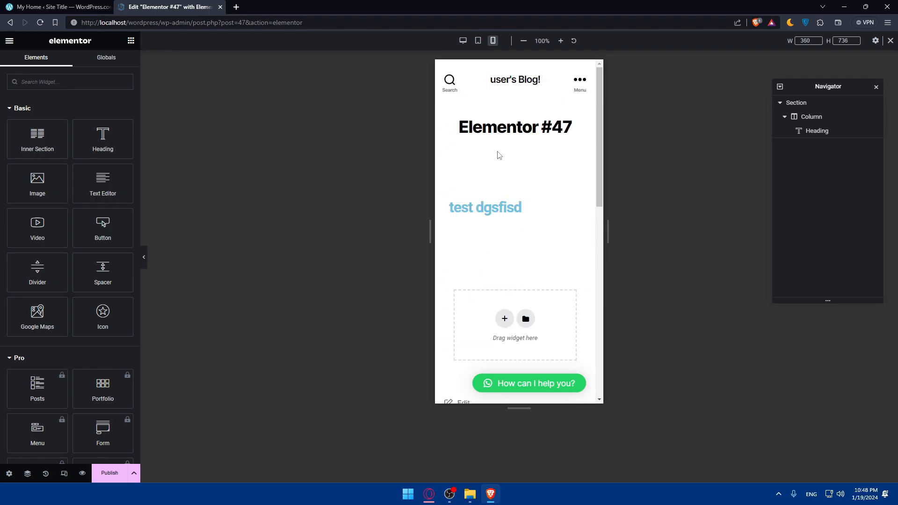
click(462, 40)
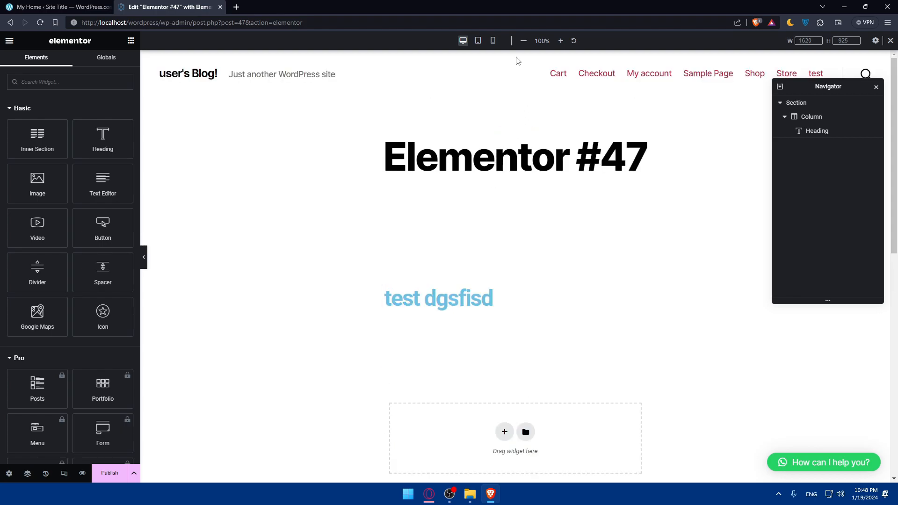
click(492, 40)
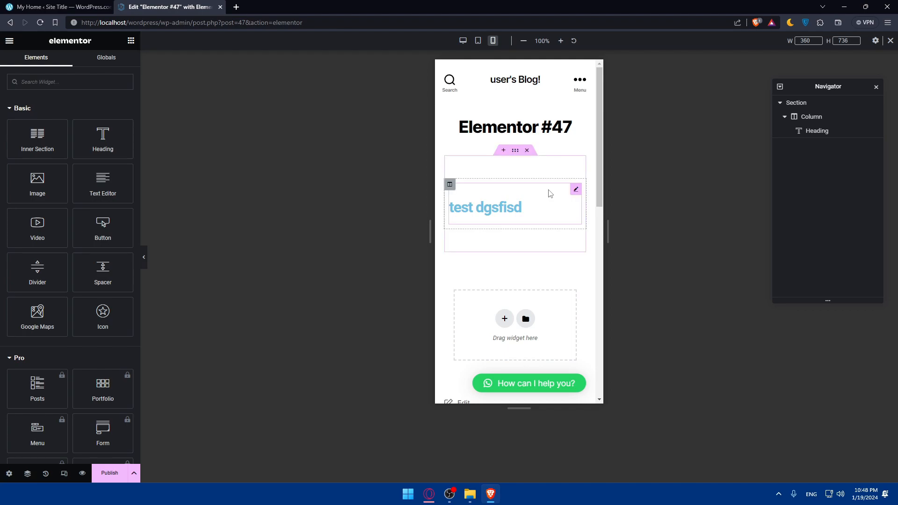
mouse_move(539, 177)
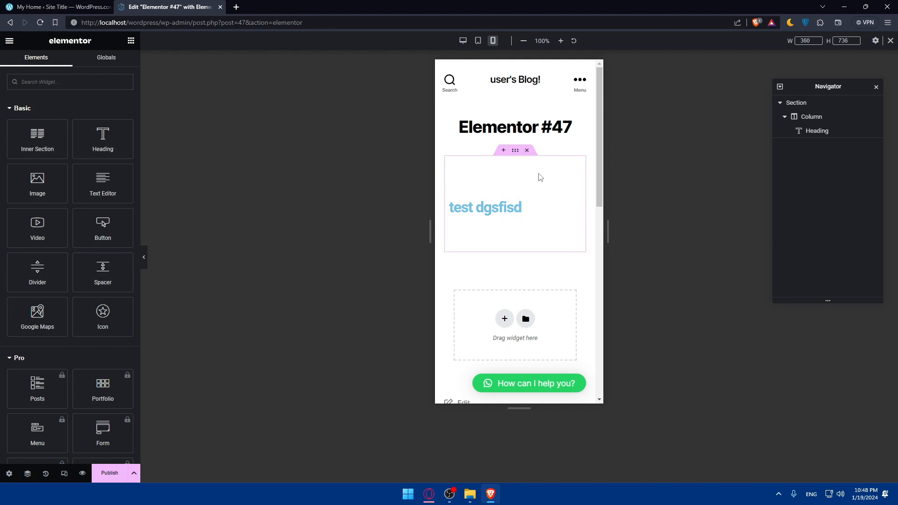
click(492, 41)
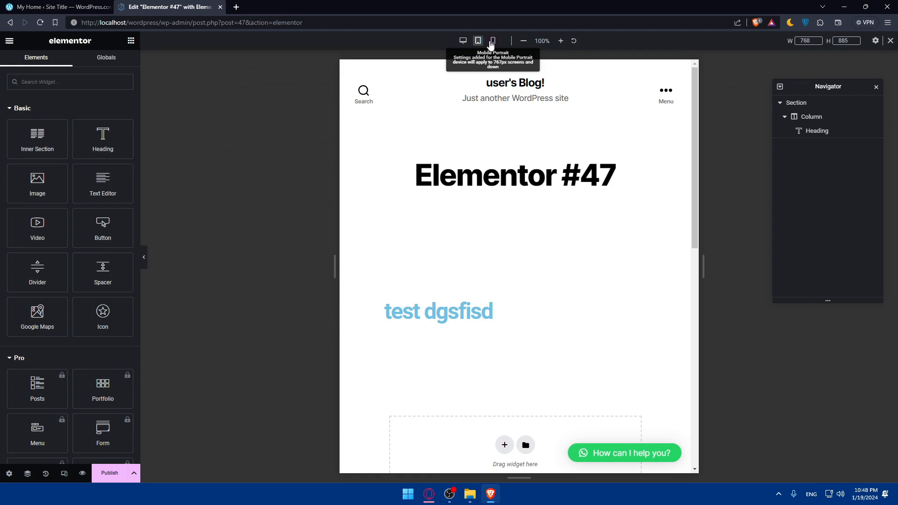
click(462, 41)
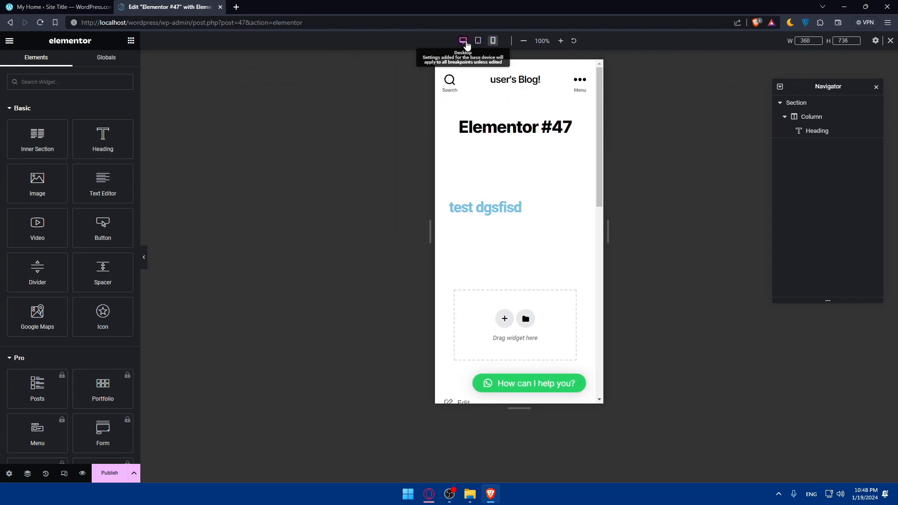
click(462, 40)
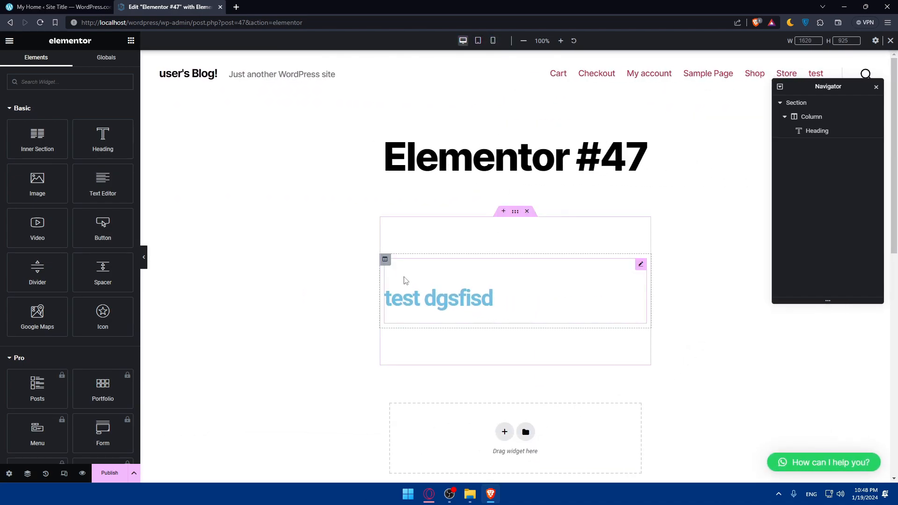
scroll(down, 3)
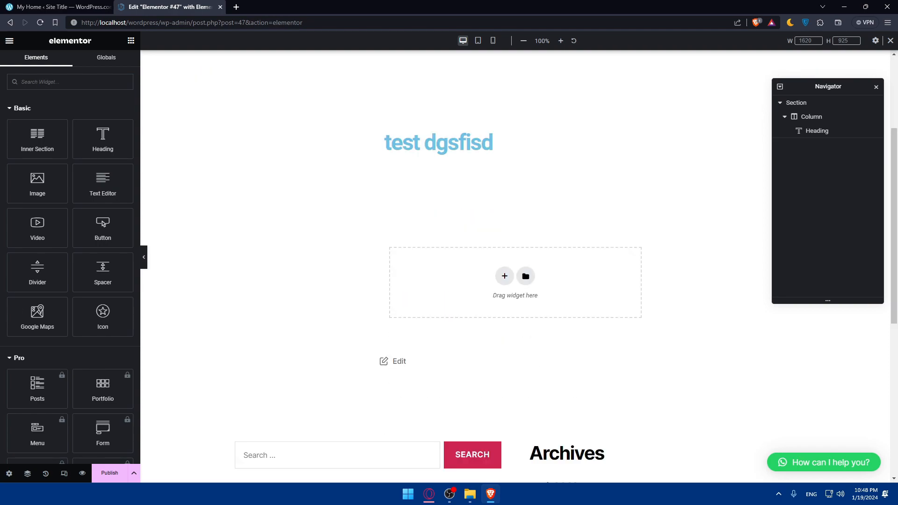
mouse_move(514, 315)
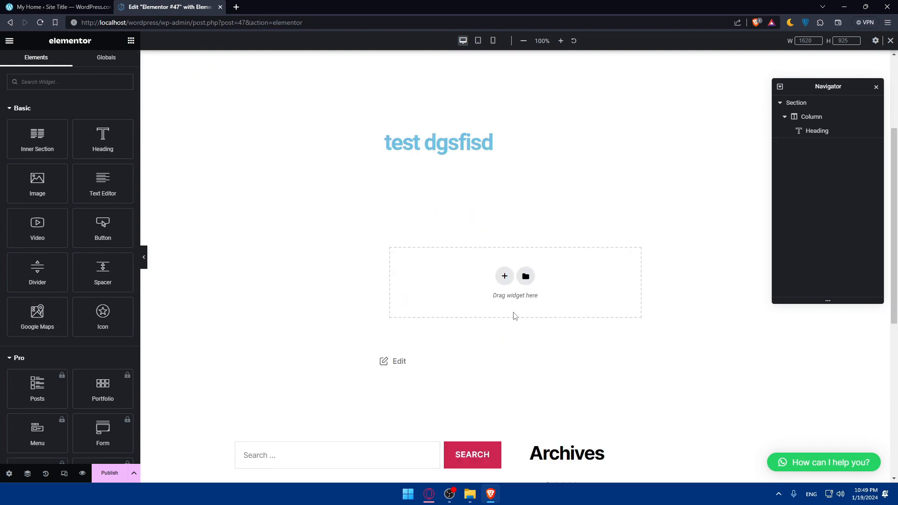
mouse_move(572, 276)
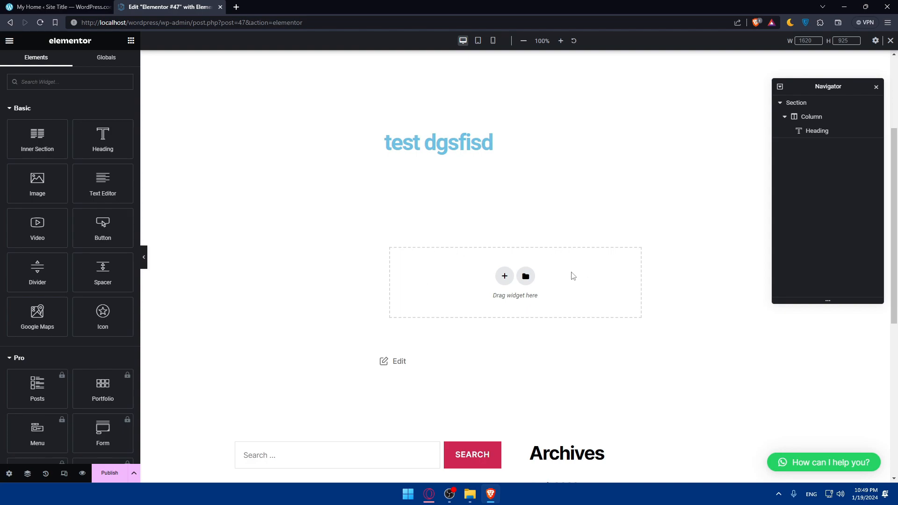
mouse_move(462, 291)
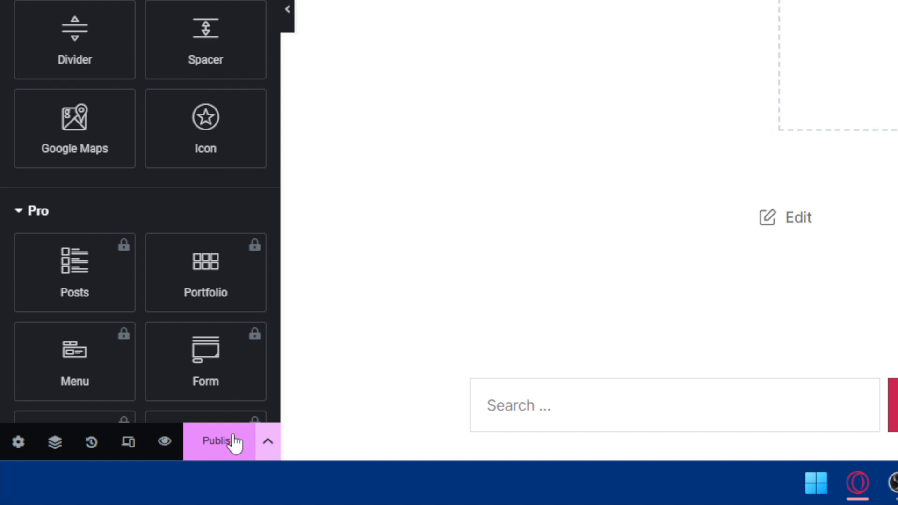
mouse_move(229, 447)
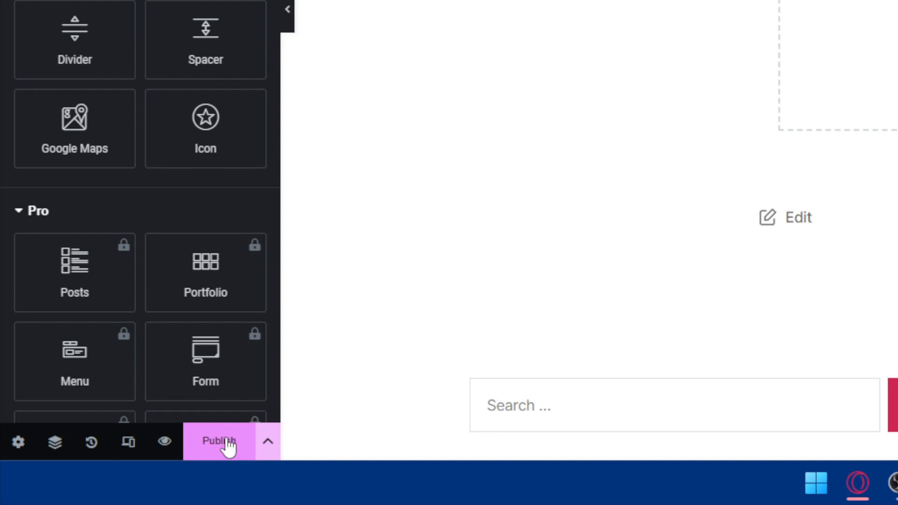
- Publish the Elementor #47 page so it goes live
click(216, 441)
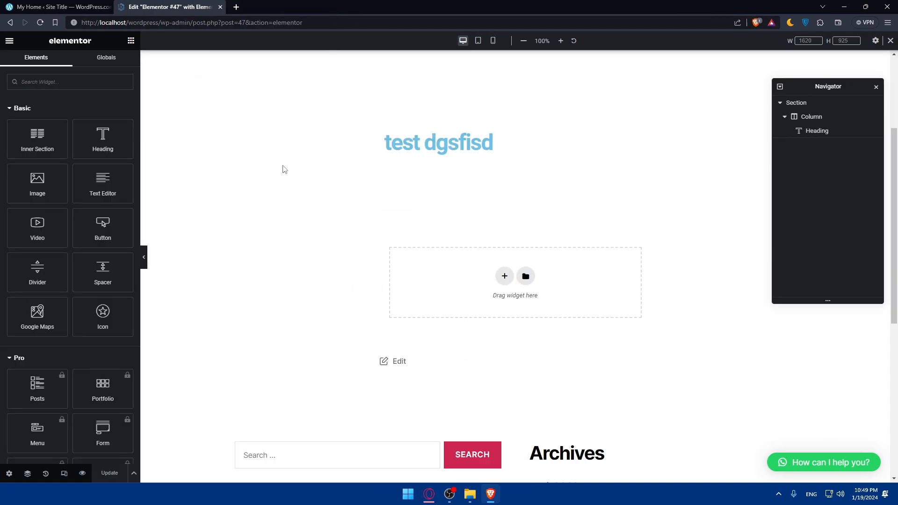
mouse_move(344, 181)
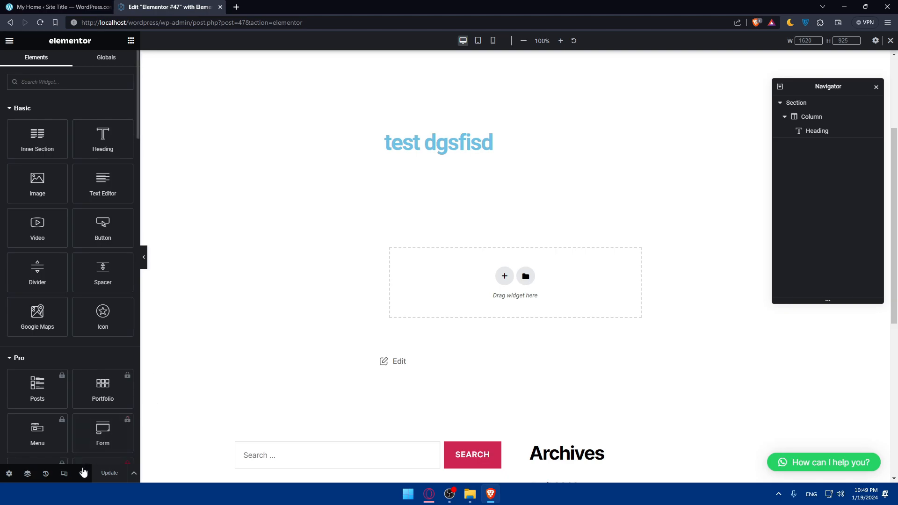
mouse_move(82, 474)
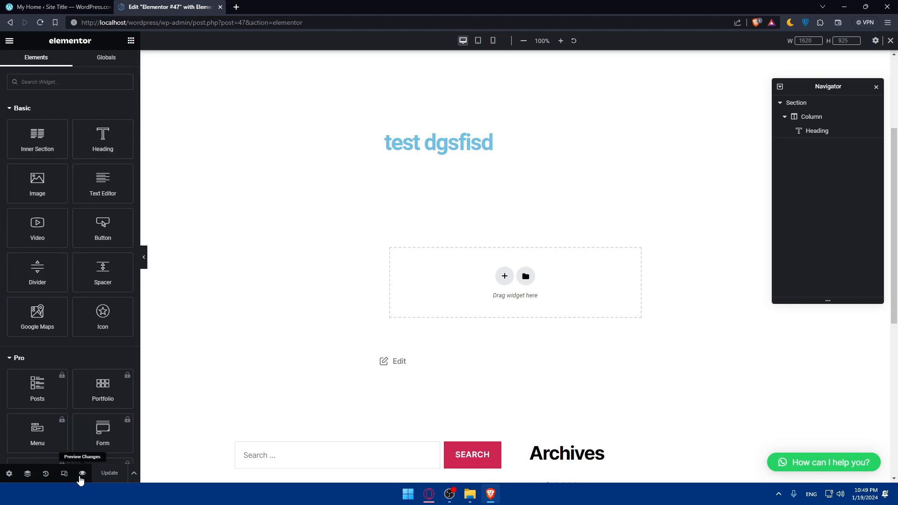
- View the published page, My account and Sample Page live, then return to the Elementor #47 editor tab
click(81, 473)
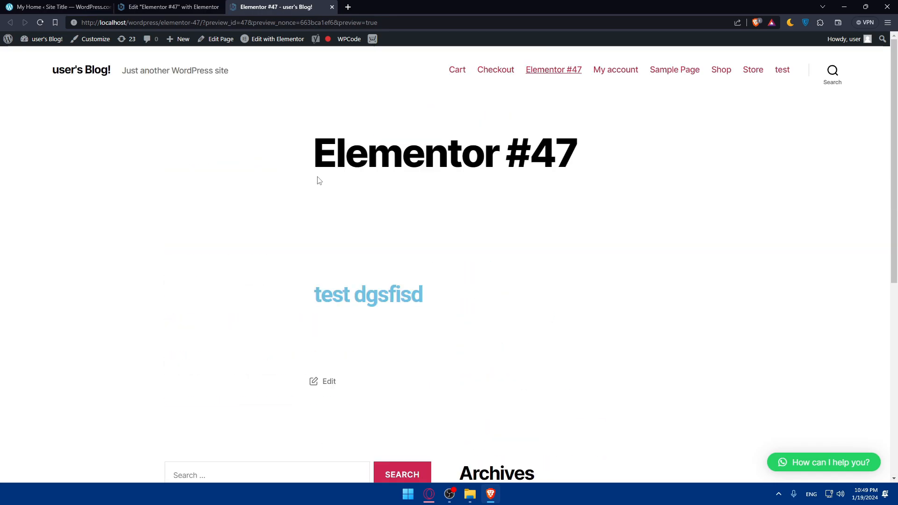
click(615, 69)
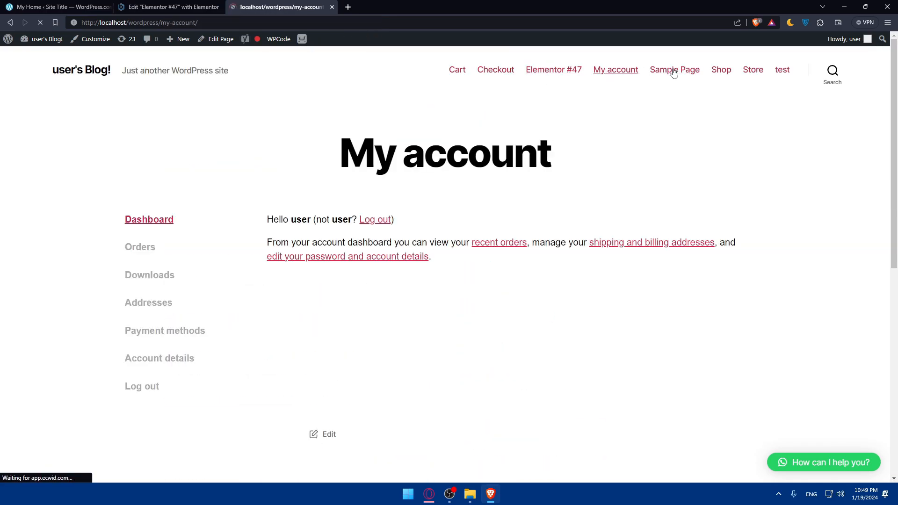
click(674, 69)
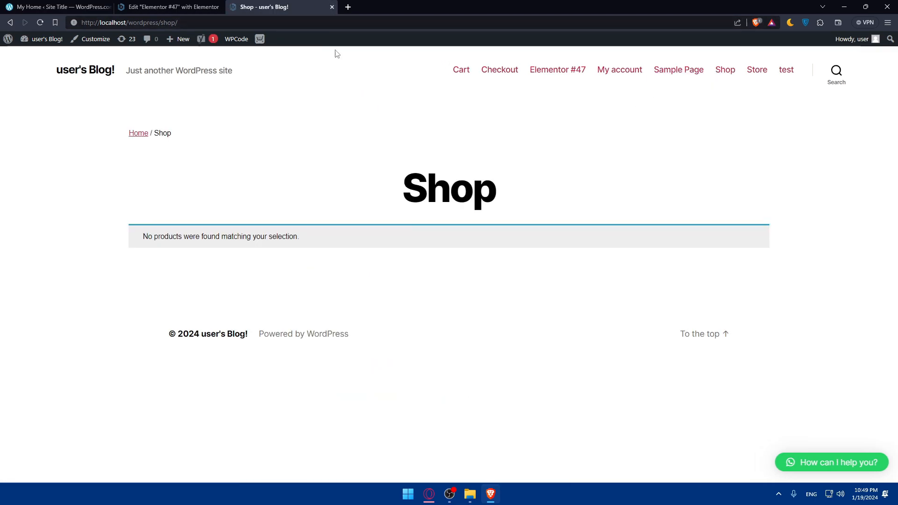
mouse_move(252, 177)
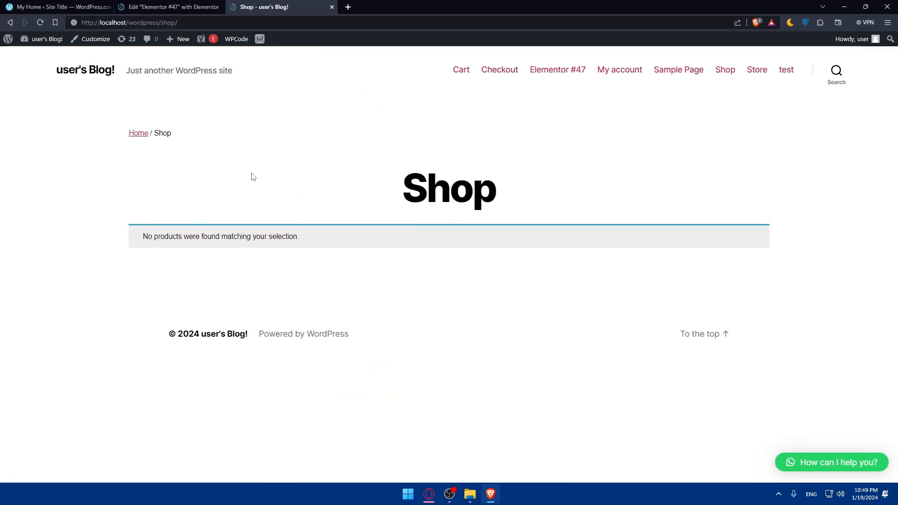
mouse_move(335, 238)
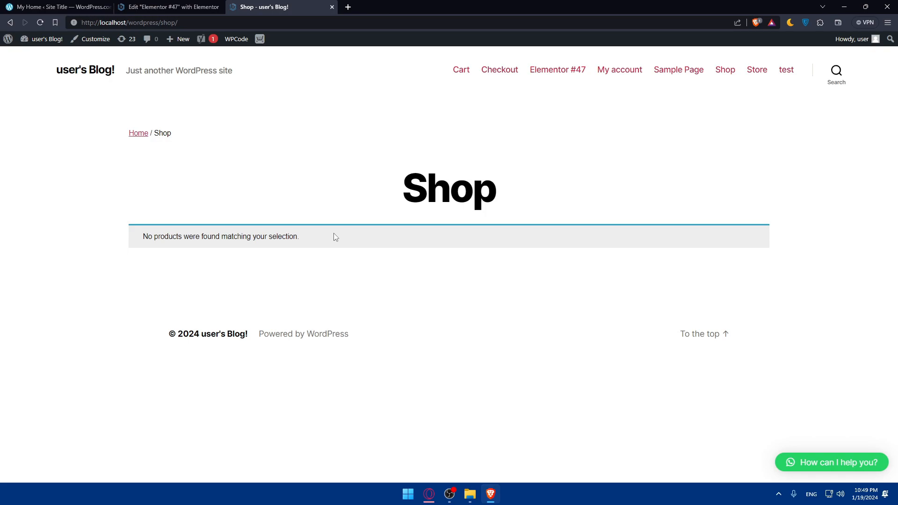
mouse_move(361, 231)
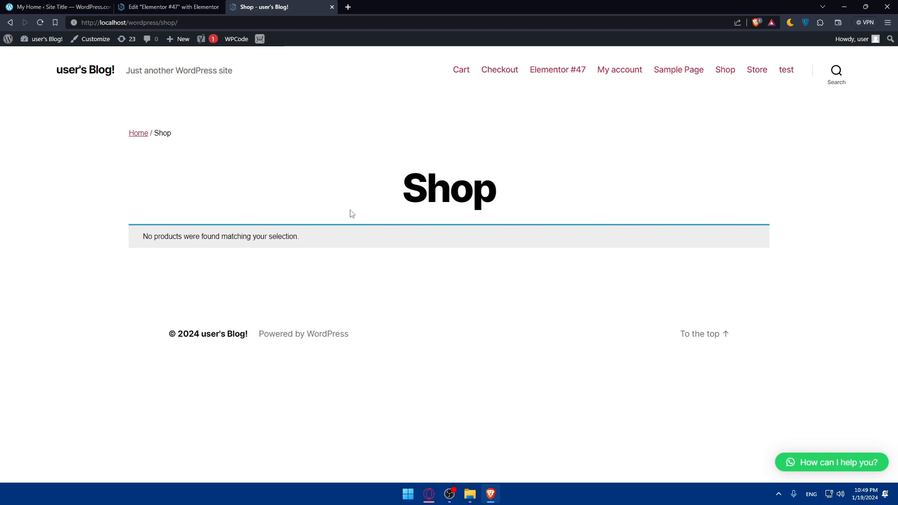
mouse_move(499, 69)
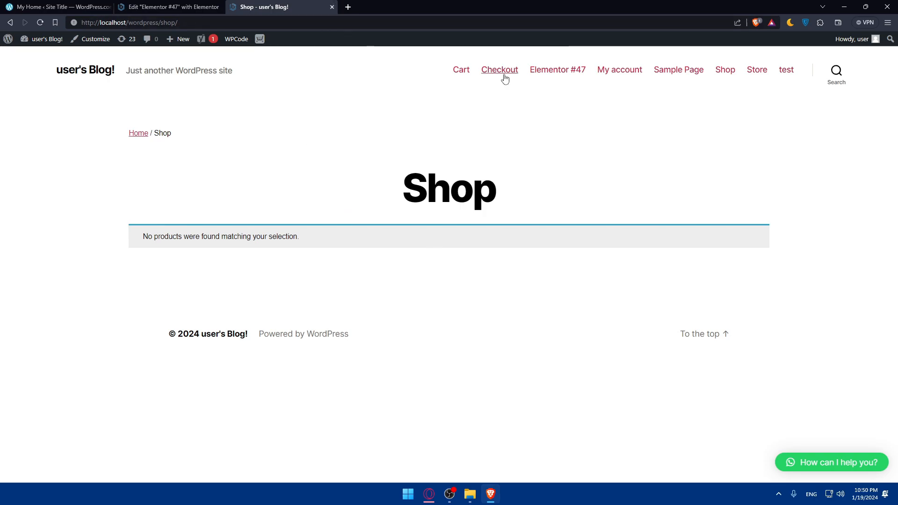
click(169, 7)
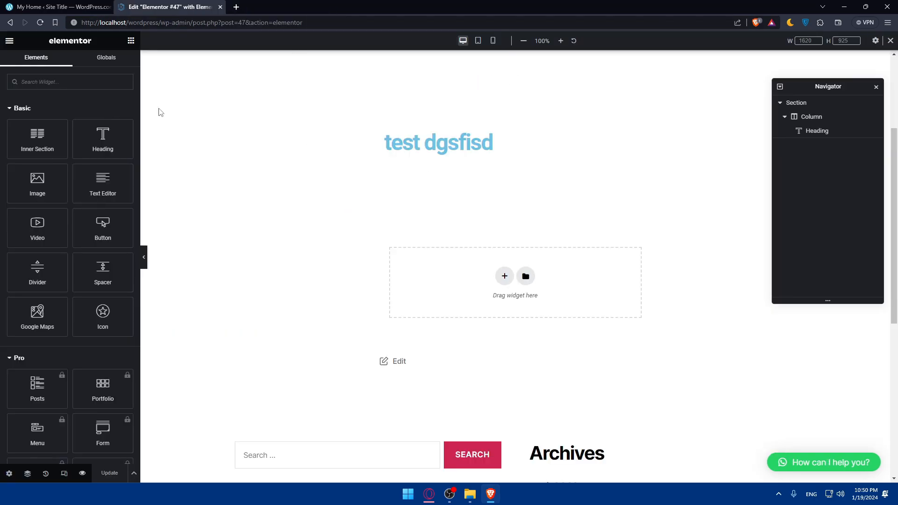
- Shorten the heading from 'test dgsfisd' to 'test' and update the page
scroll(down, 3)
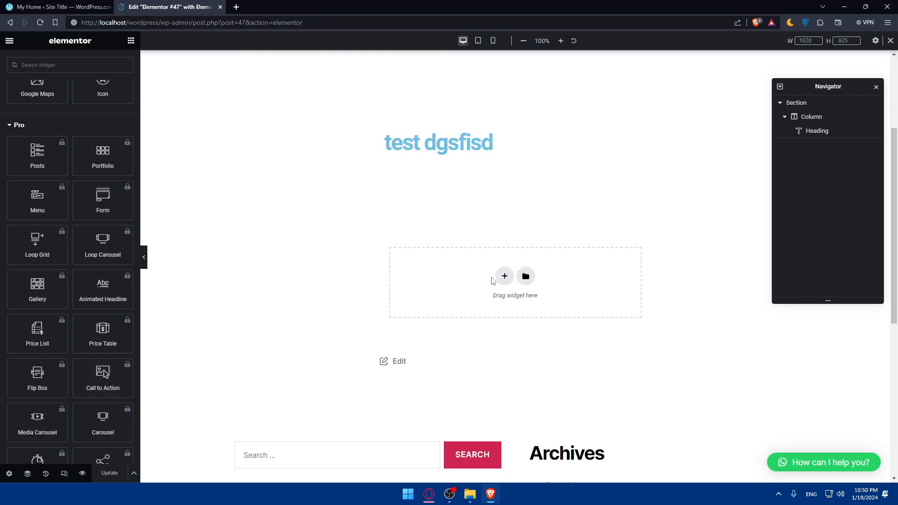
click(438, 142)
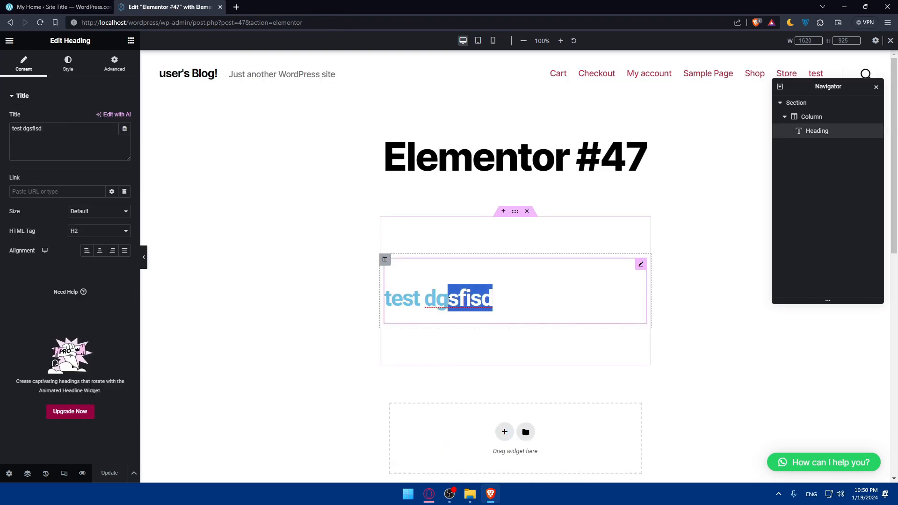
key(Backspace)
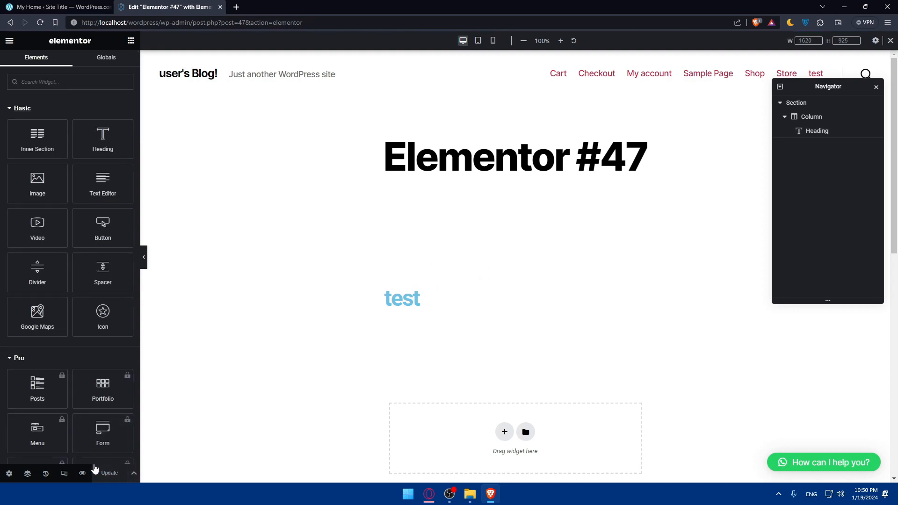
click(401, 298)
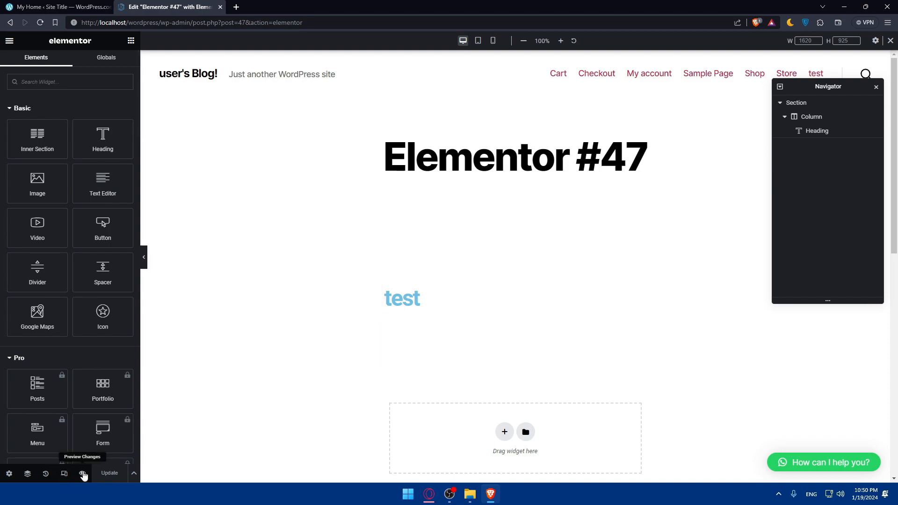
click(83, 474)
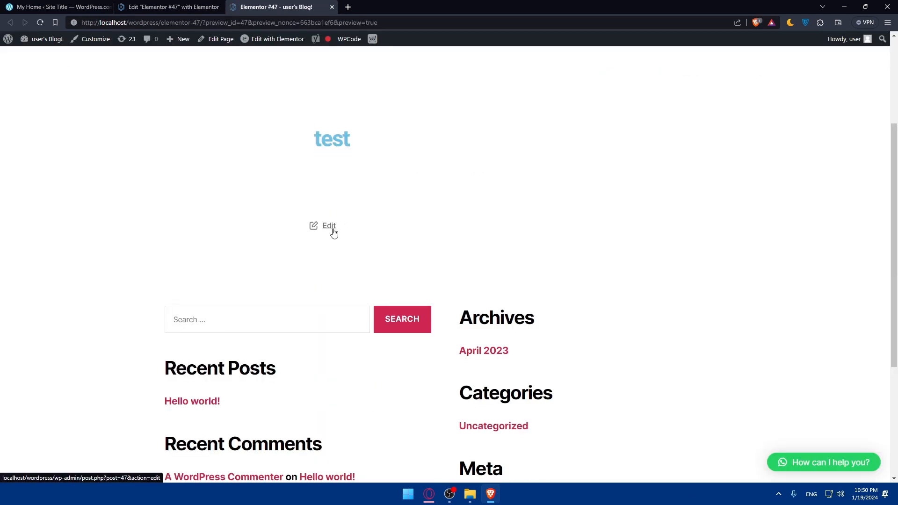
click(329, 225)
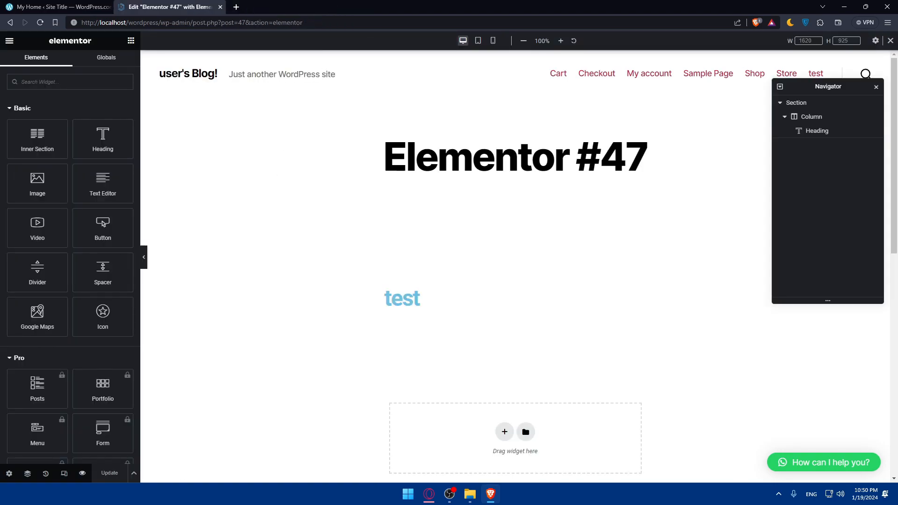
mouse_move(360, 233)
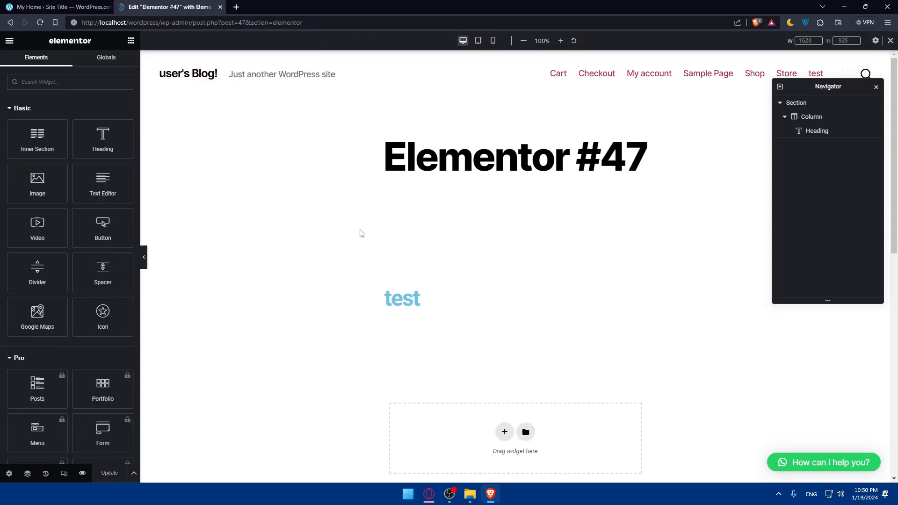
mouse_move(370, 233)
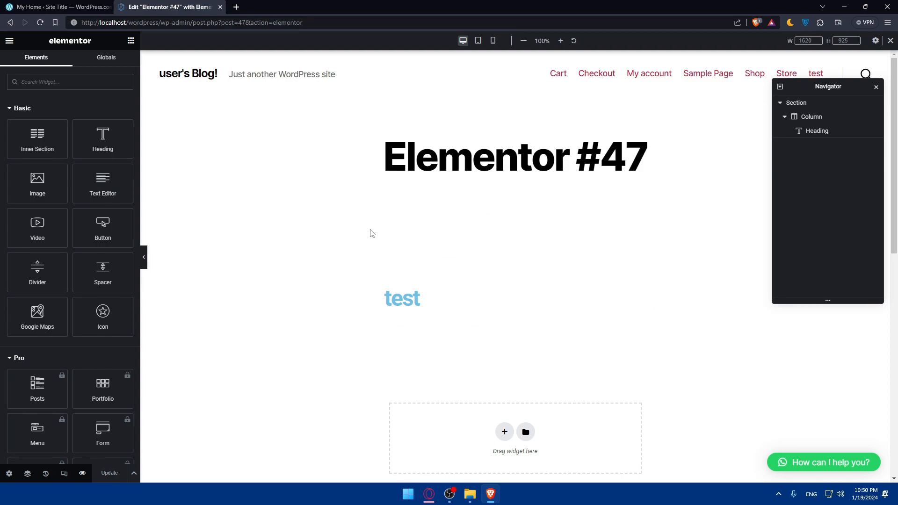
mouse_move(378, 234)
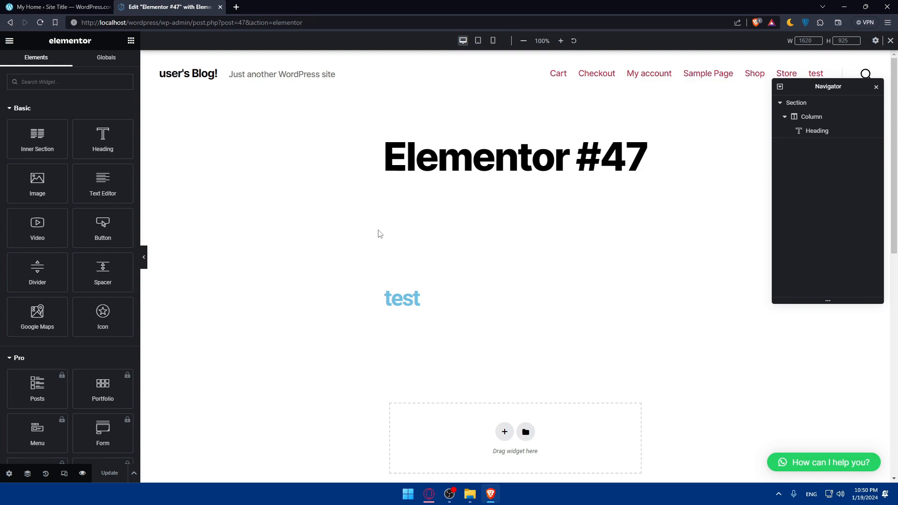
mouse_move(495, 199)
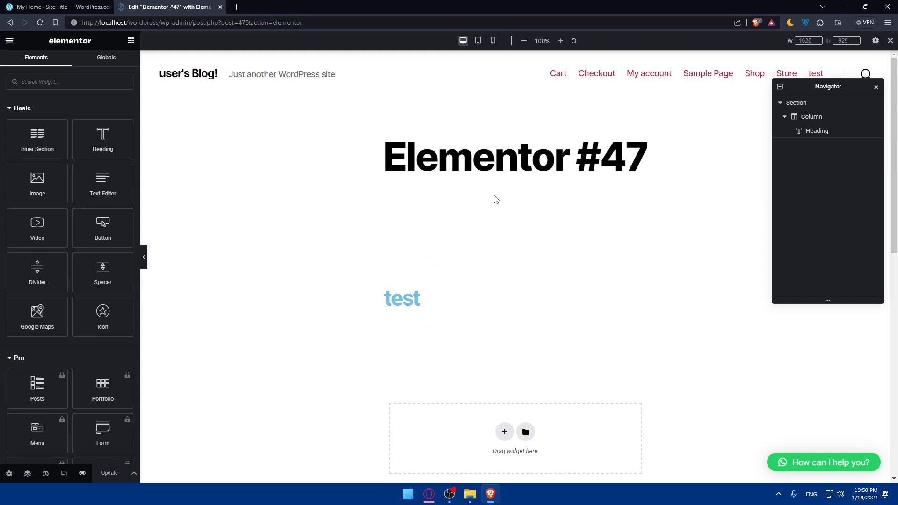
click(493, 41)
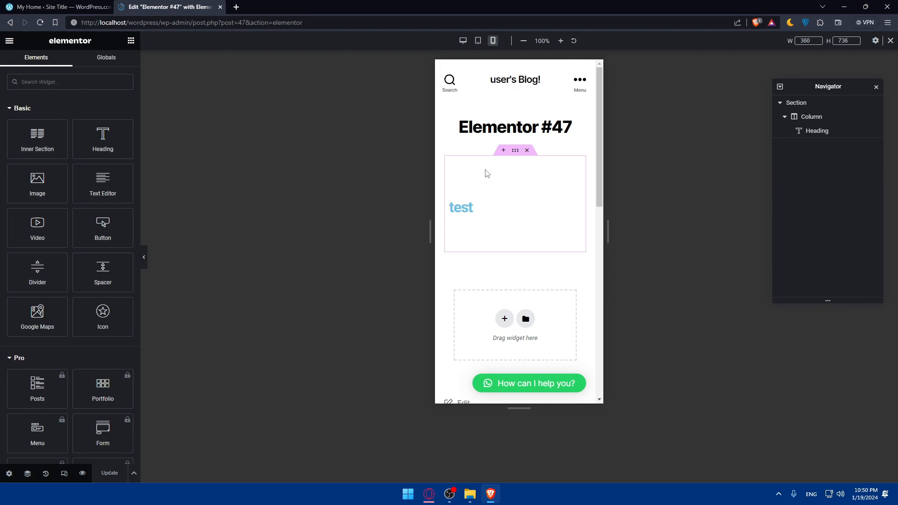
click(462, 41)
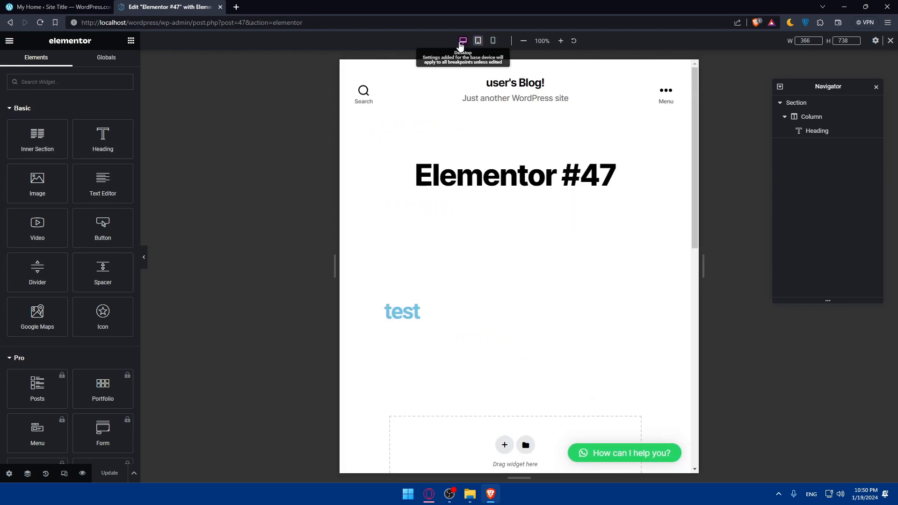
click(462, 40)
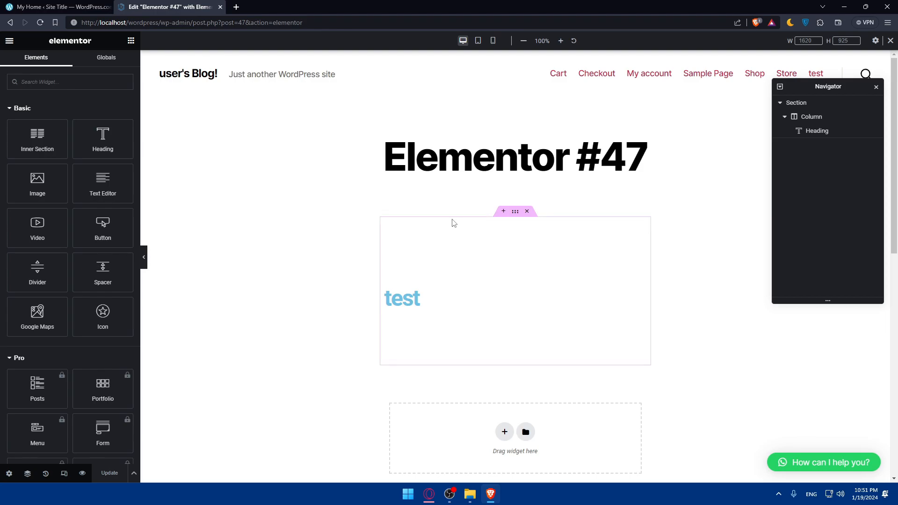
mouse_move(350, 215)
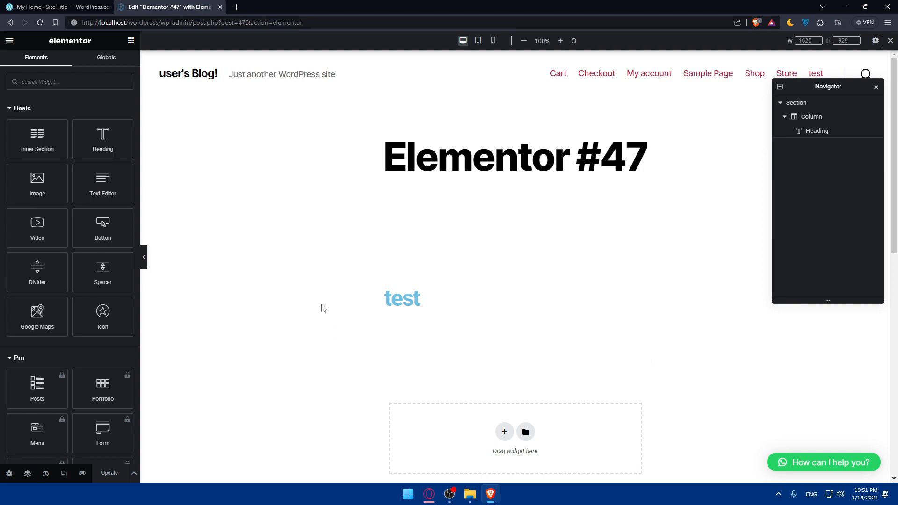
click(401, 298)
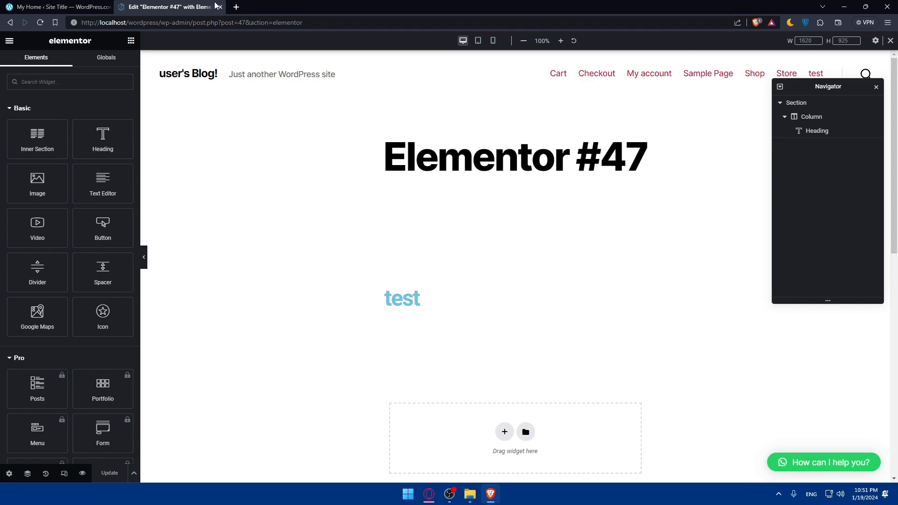
- Close the site tab and the Elementor editor tab, leaving only a blank new tab
click(233, 7)
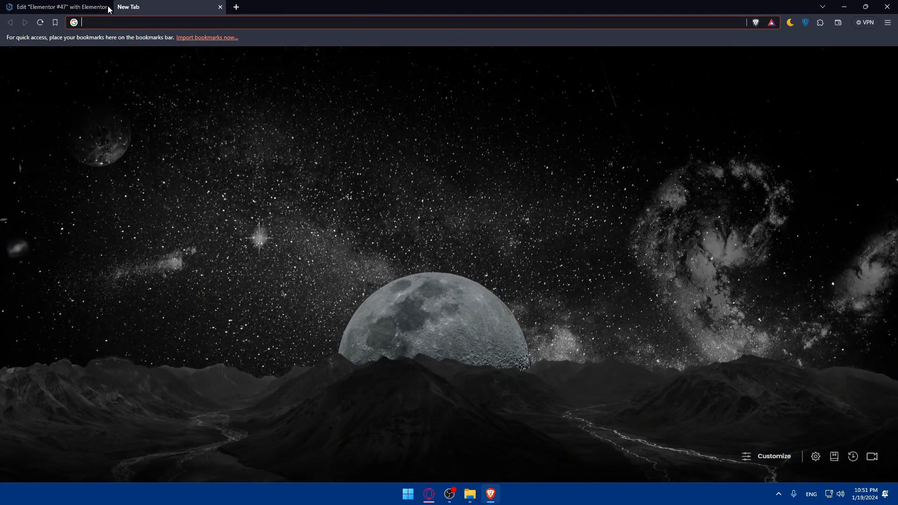
click(57, 7)
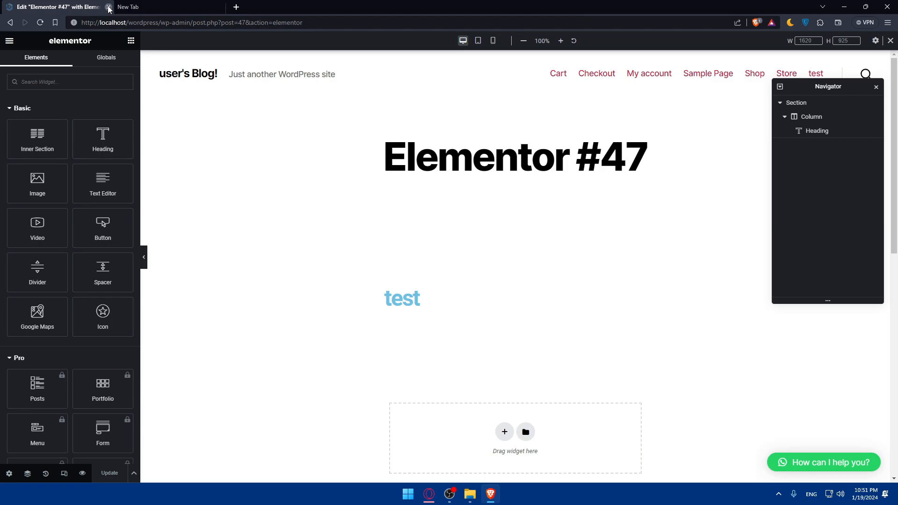
click(108, 7)
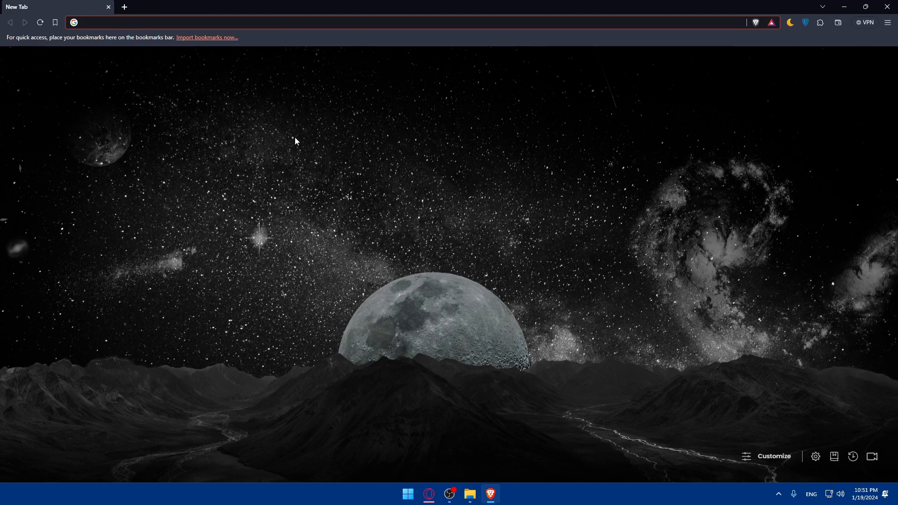